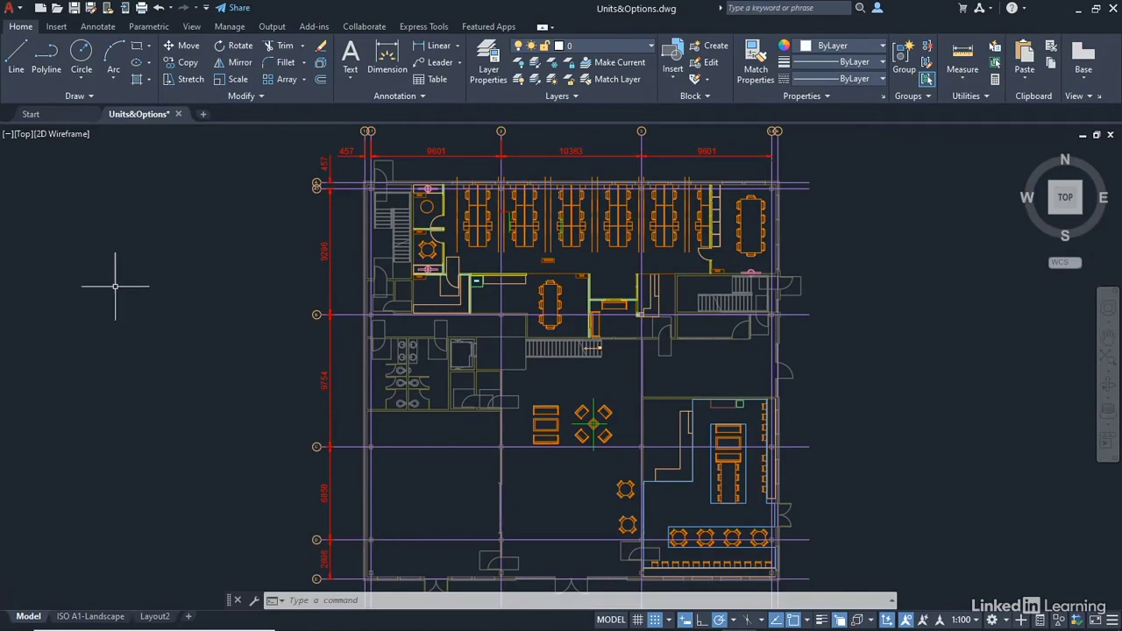
mouse_move(30, 584)
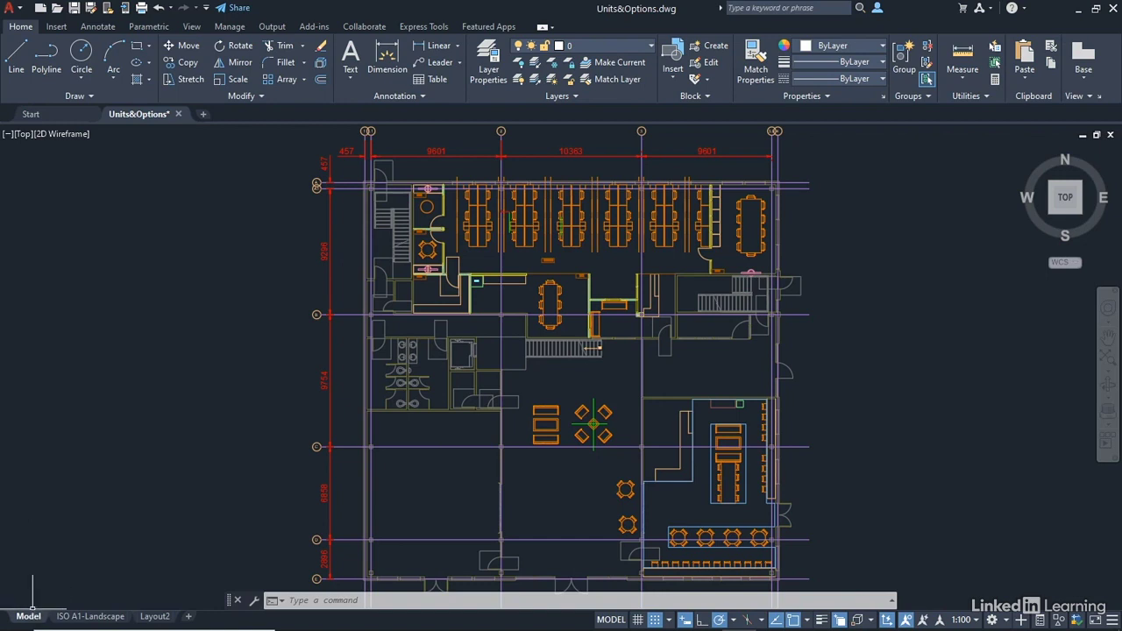
mouse_move(99, 415)
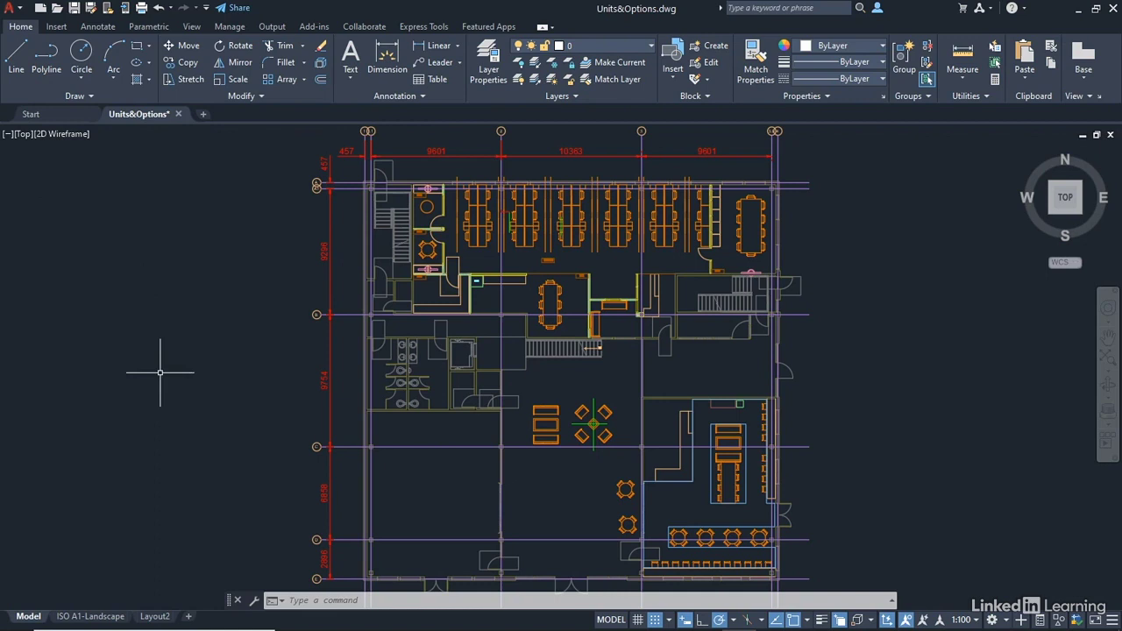
mouse_move(155, 372)
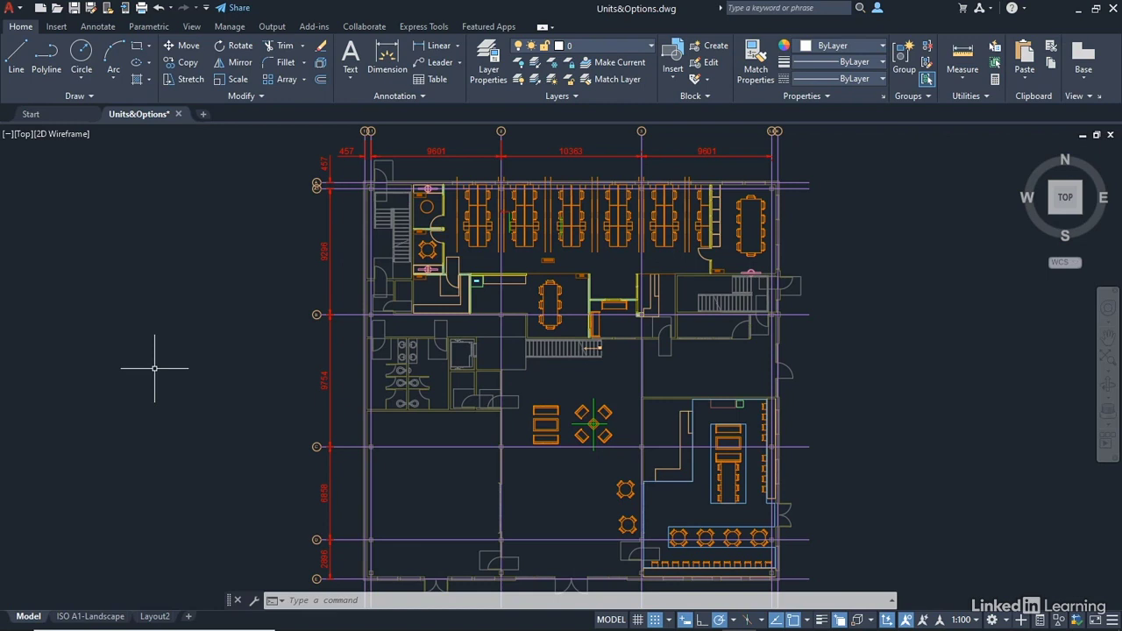
Step: Open Options with the OPTIONS command, cancel it, then reopen it from the drawing-area menu
text(opt)
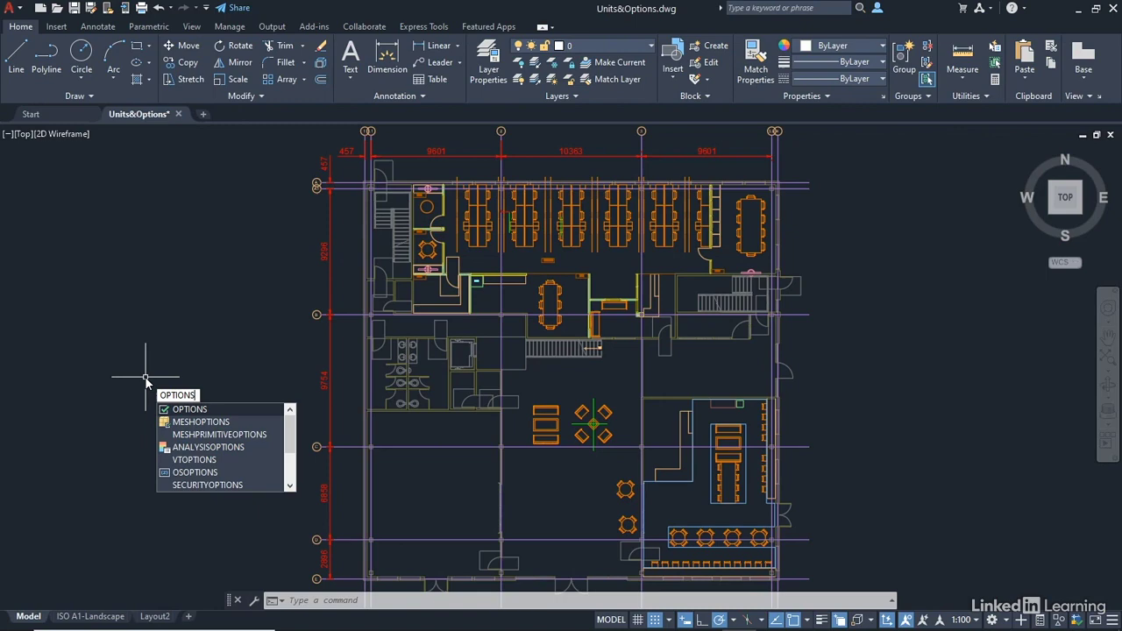
click(189, 409)
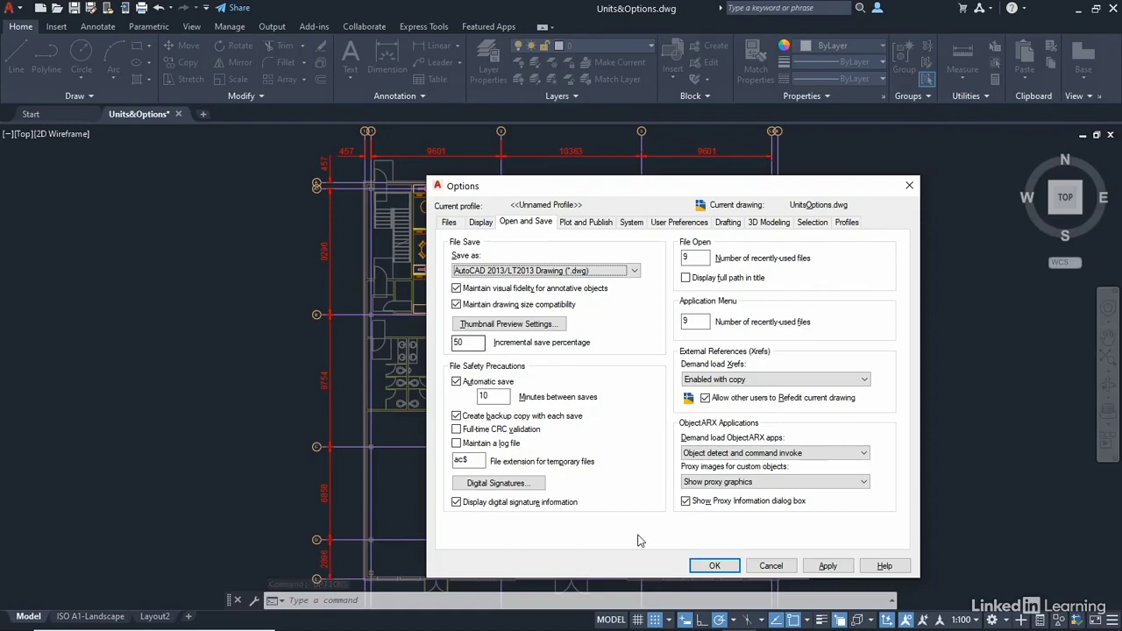
click(715, 565)
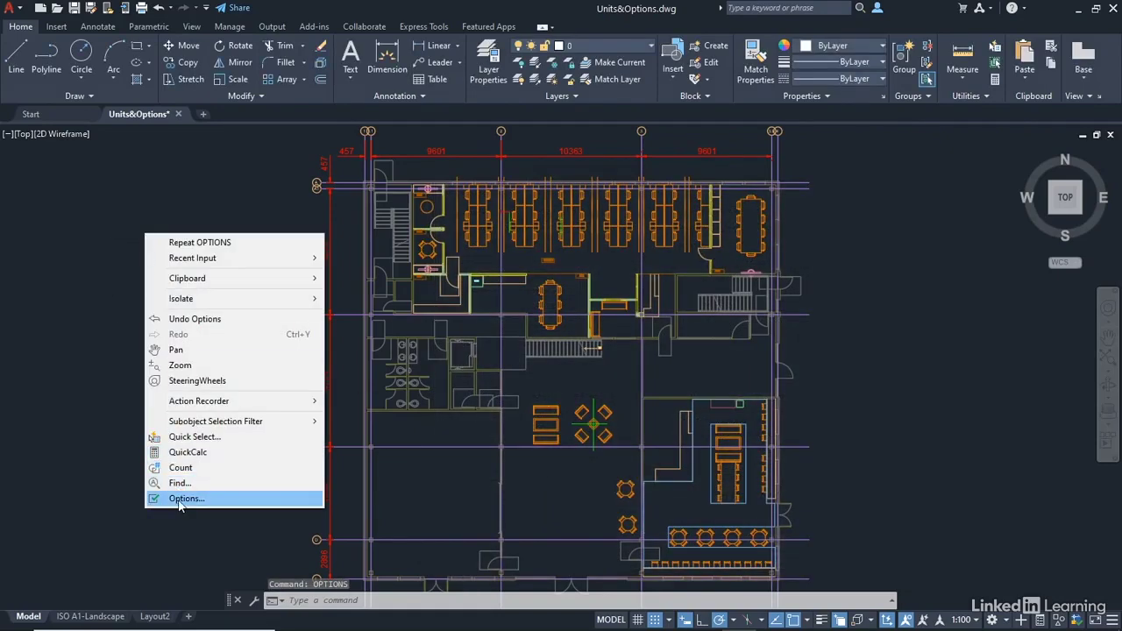
click(185, 498)
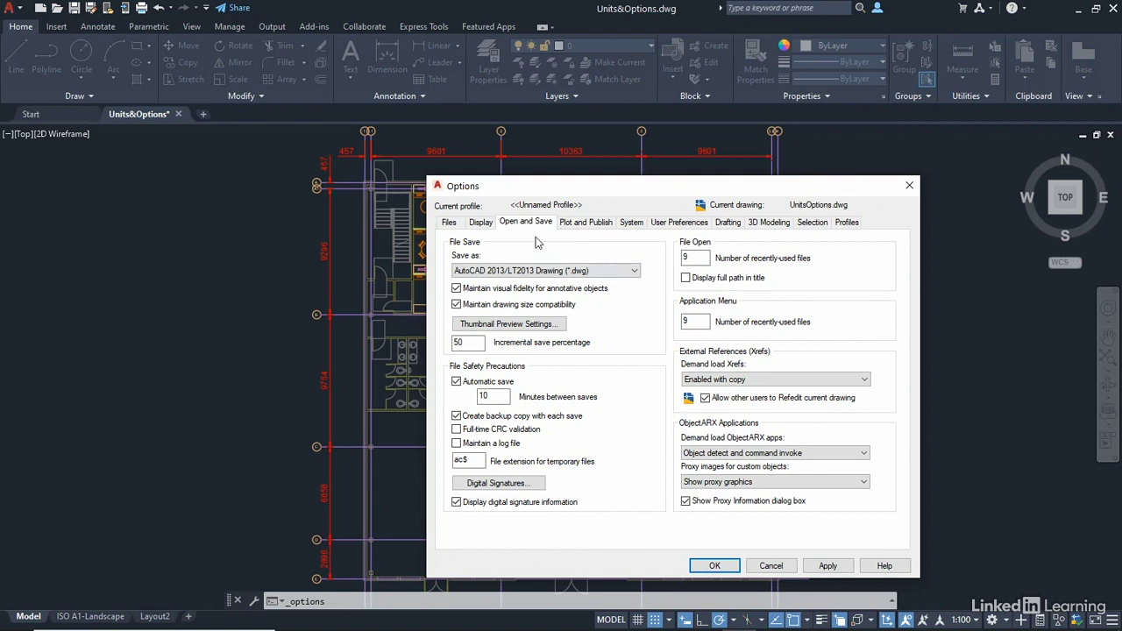
Step: On the Files tab, expand Automatic Save File Location and select its temp folder path
click(449, 221)
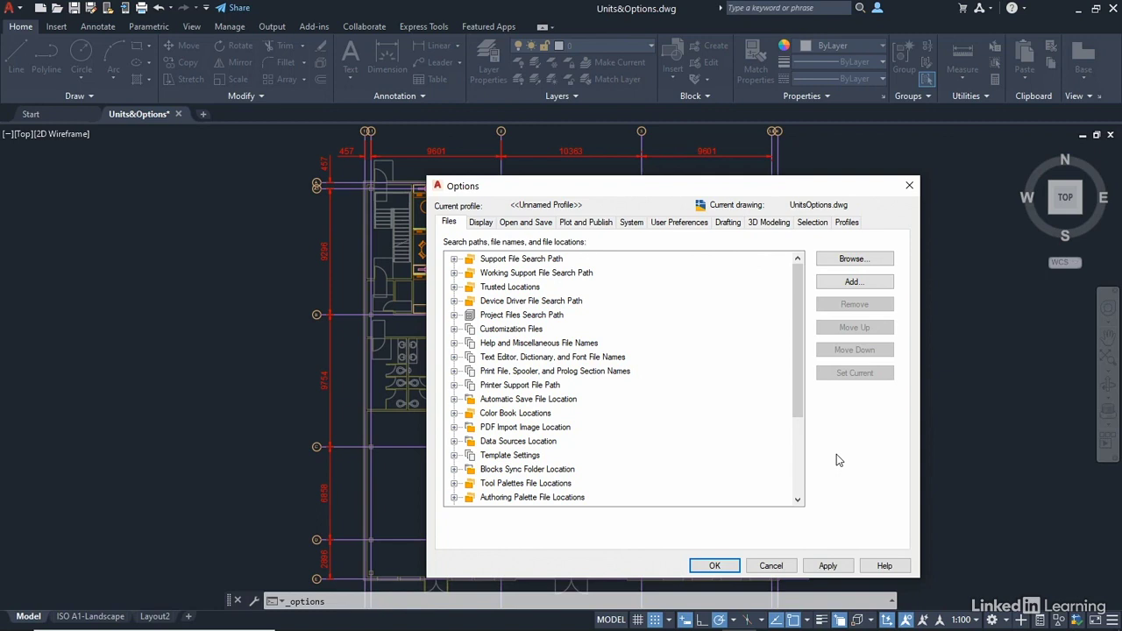
mouse_move(734, 442)
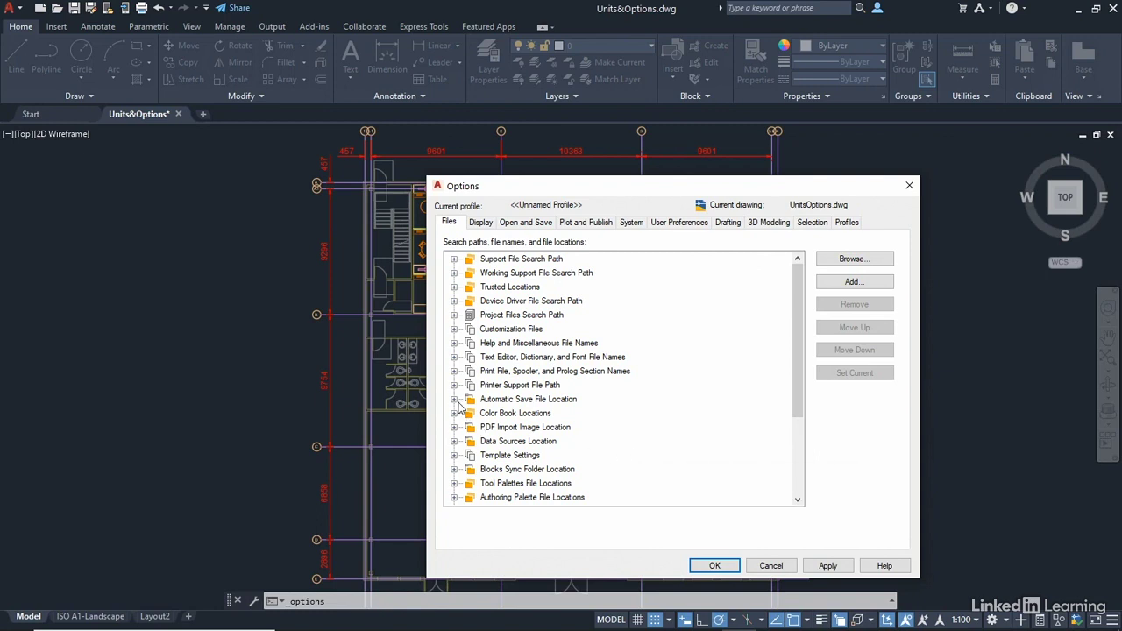
mouse_move(457, 405)
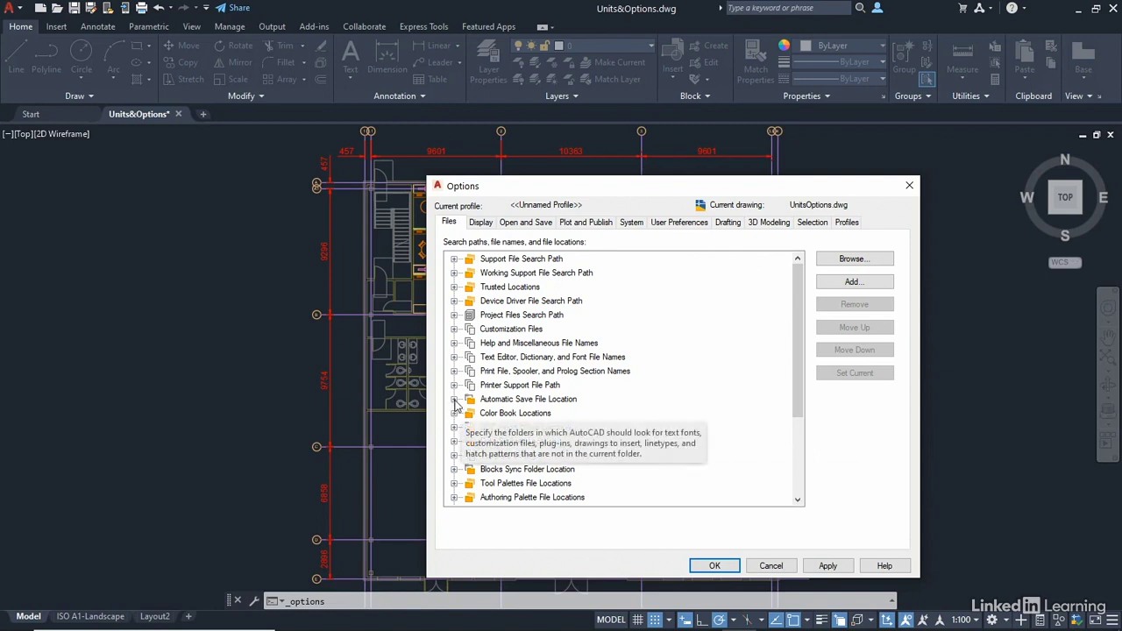
click(455, 399)
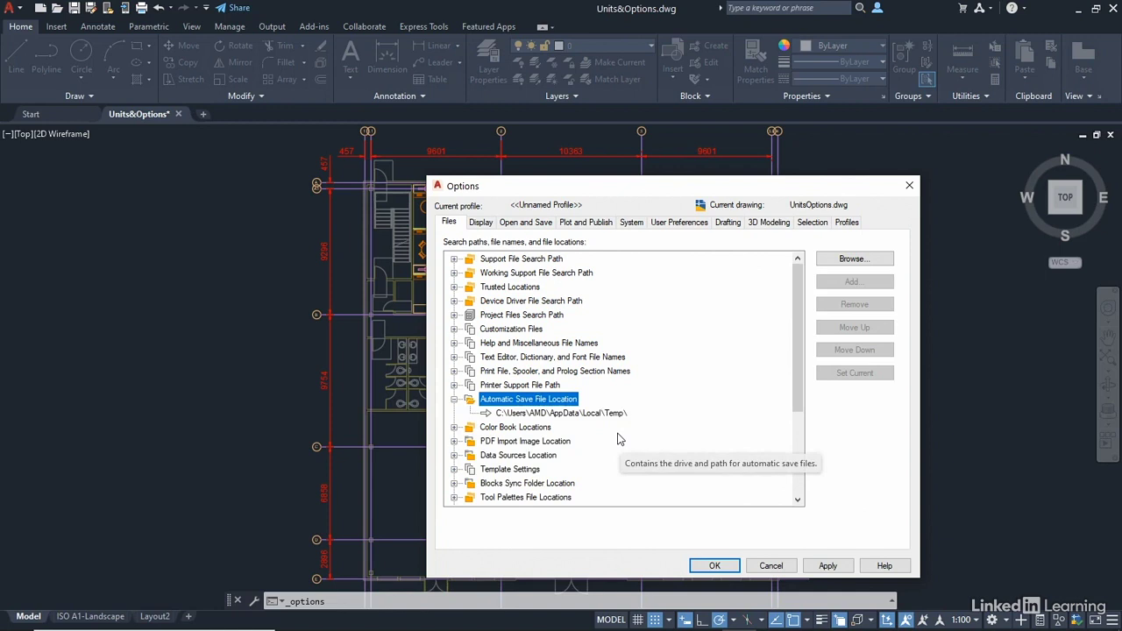
mouse_move(874, 489)
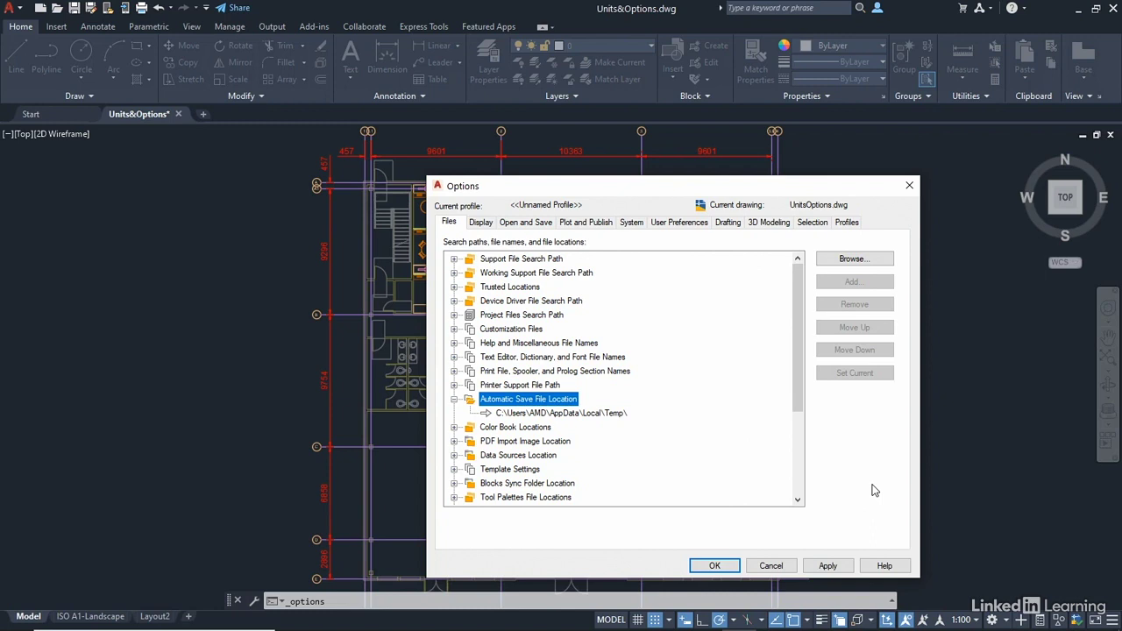
click(559, 413)
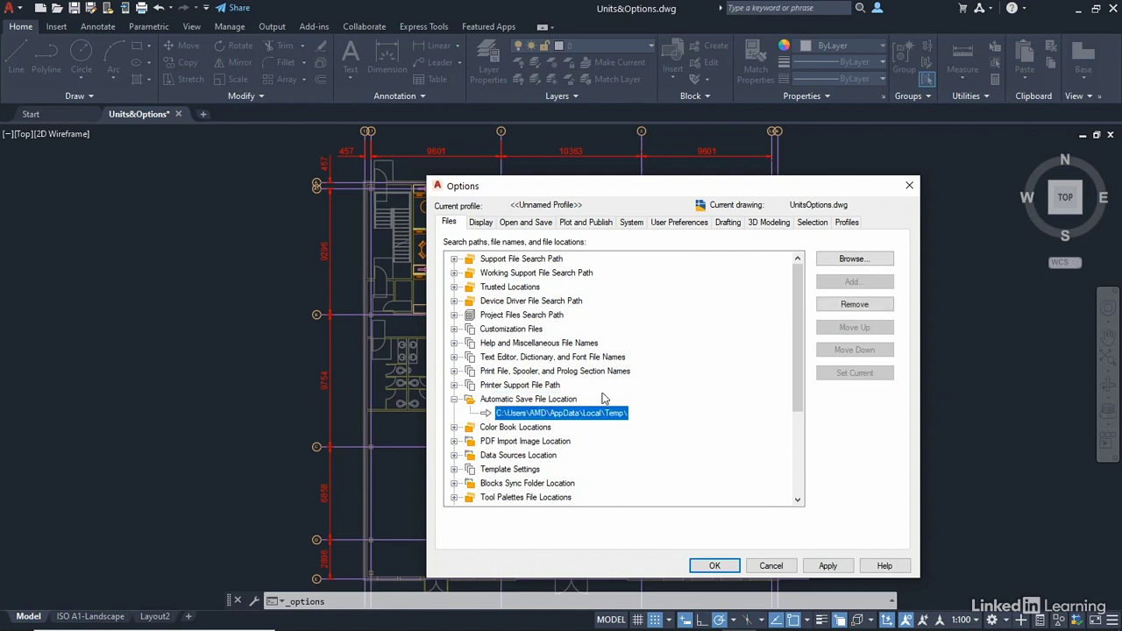
mouse_move(854, 259)
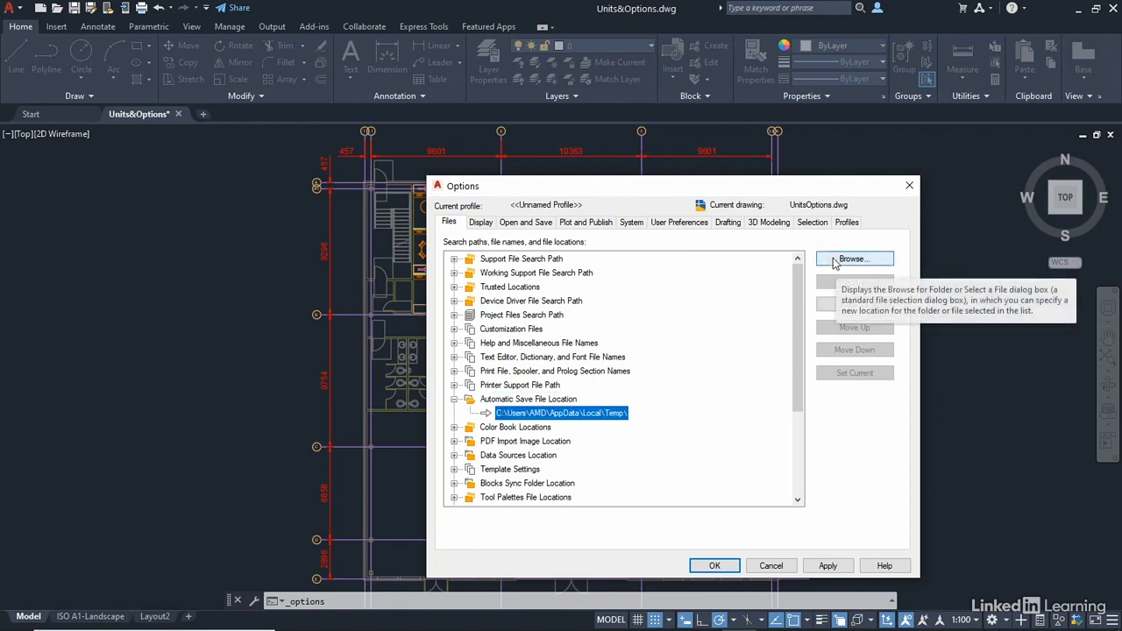
mouse_move(731, 426)
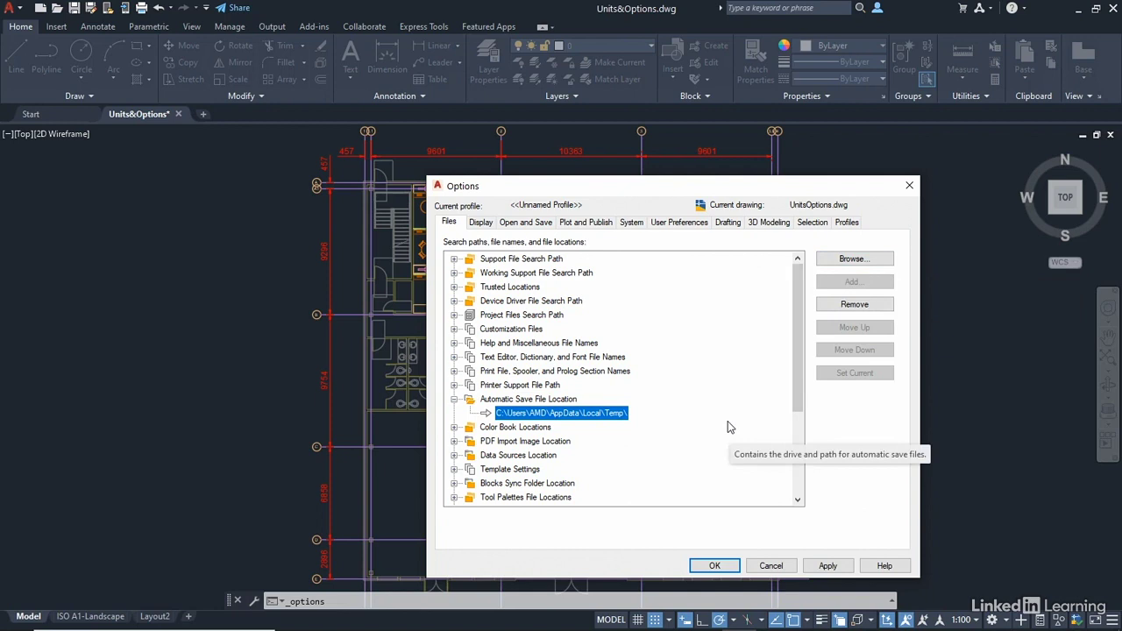
mouse_move(706, 469)
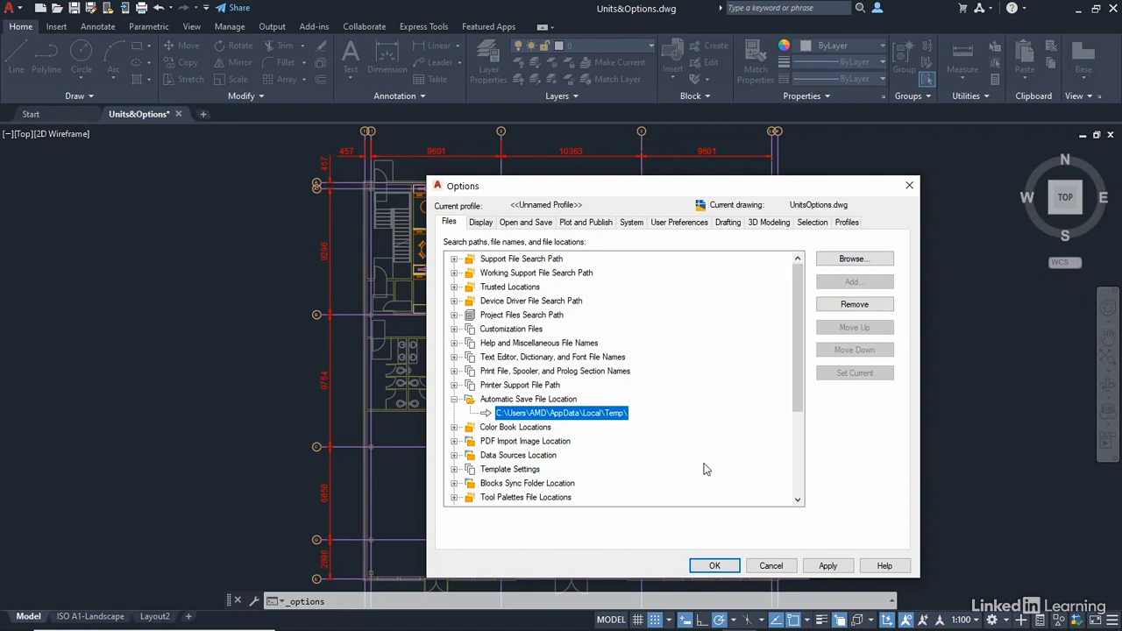
mouse_move(492, 415)
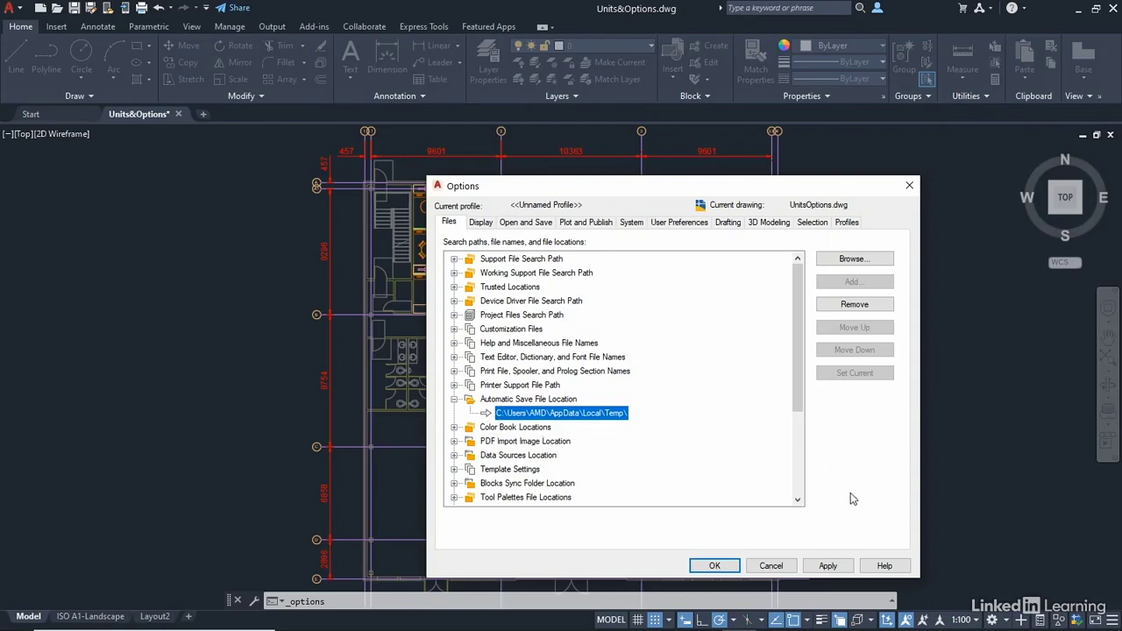
mouse_move(852, 471)
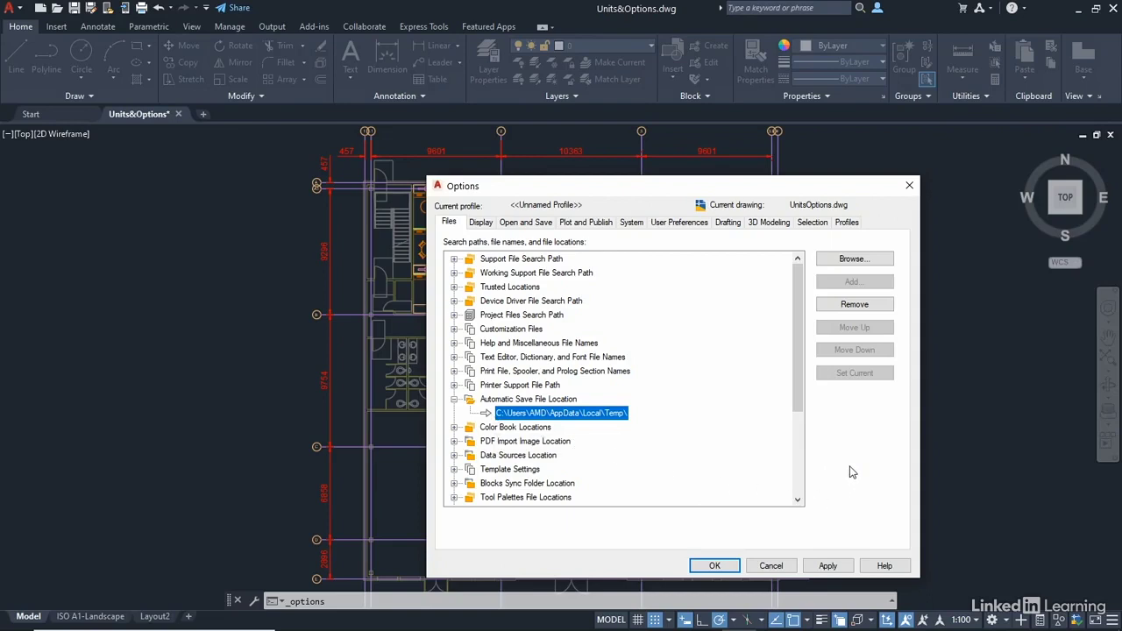
mouse_move(852, 472)
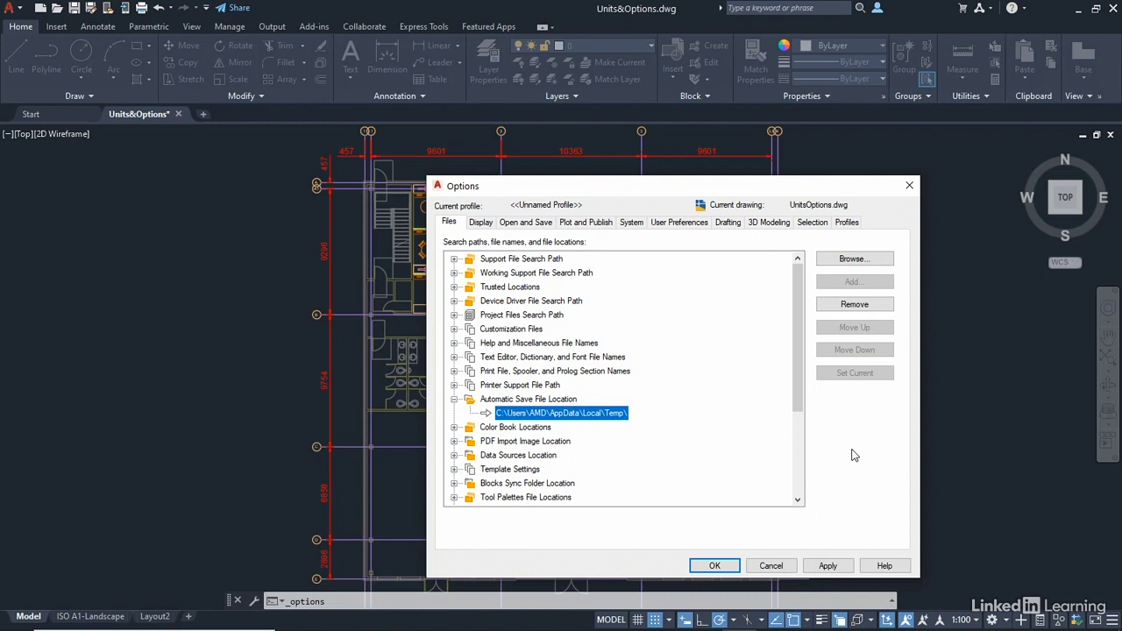
mouse_move(882, 492)
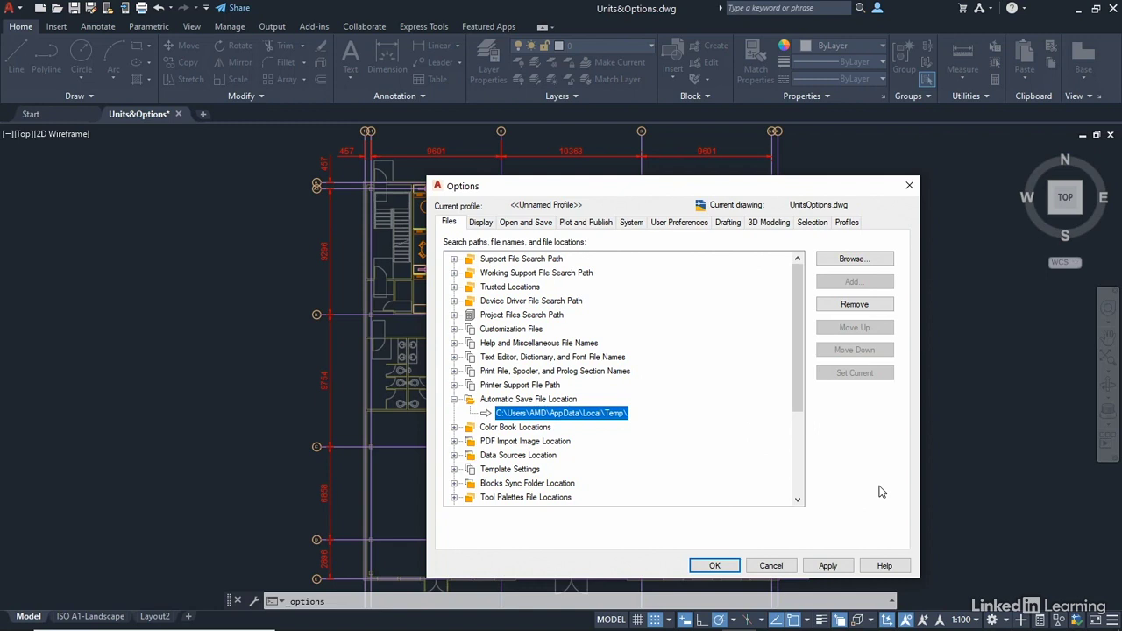
mouse_move(453, 237)
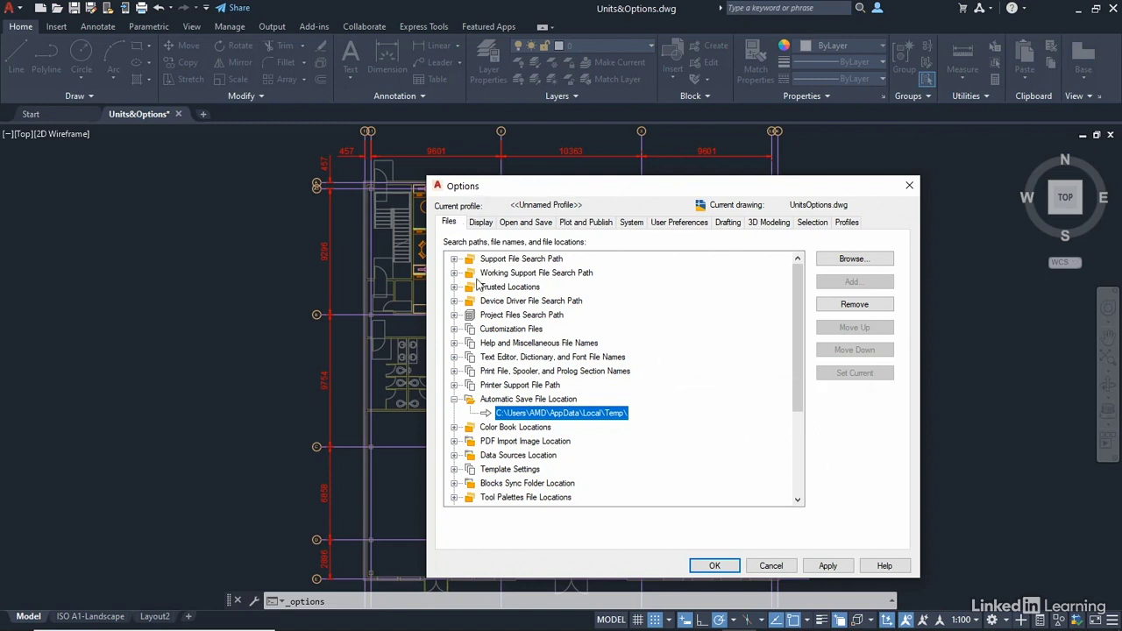
Step: On the Display tab, try white as the model space background in Drawing Window Colors
click(481, 222)
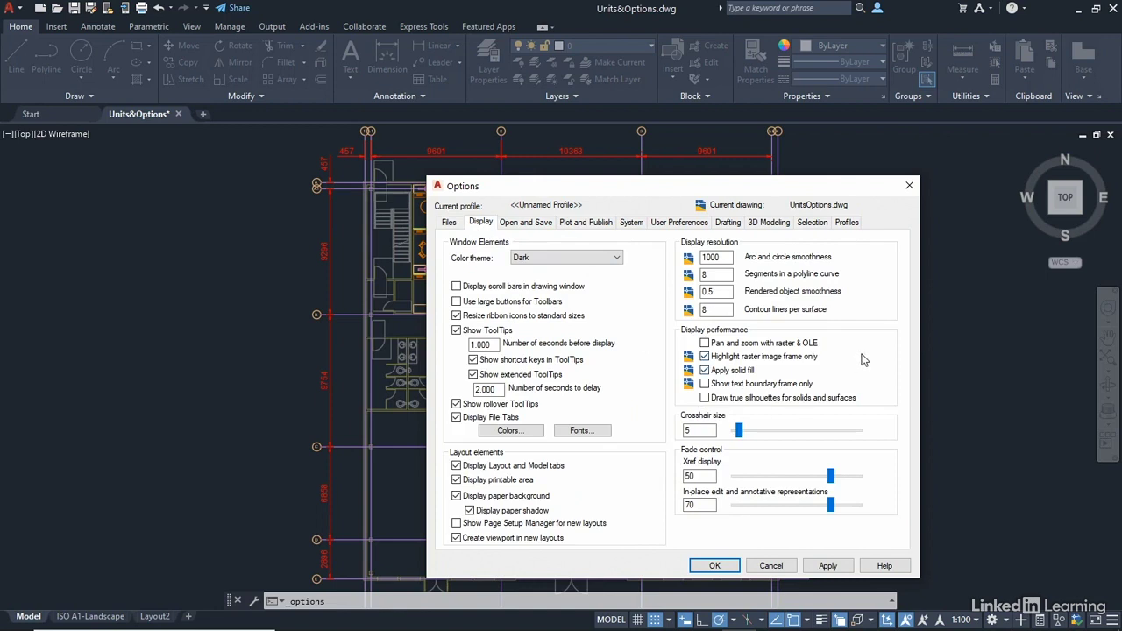
mouse_move(881, 309)
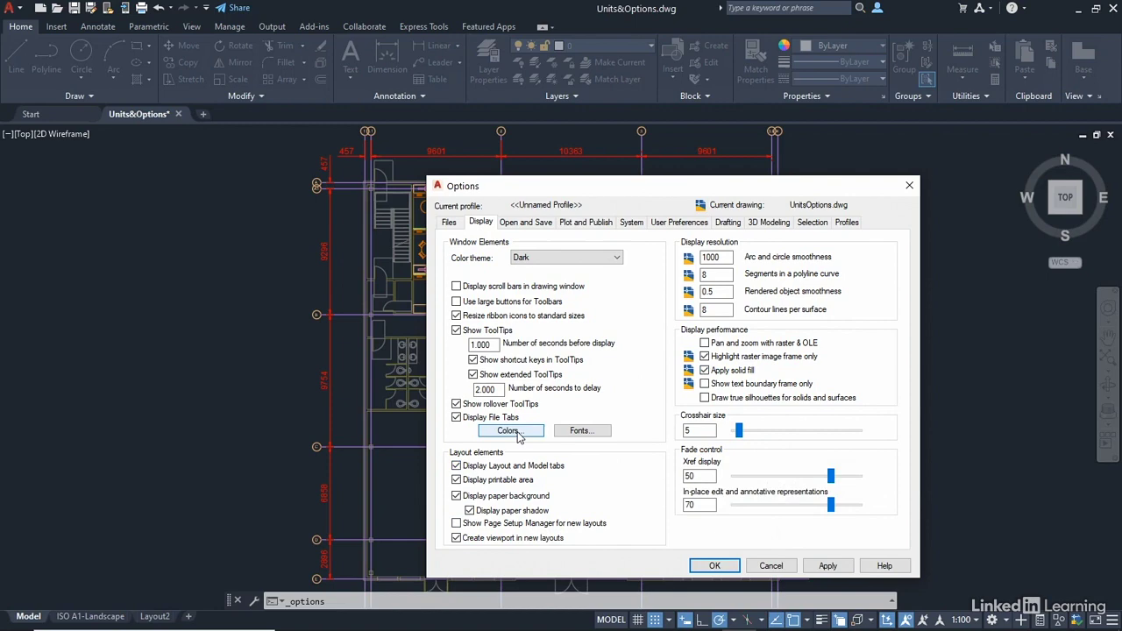
click(509, 431)
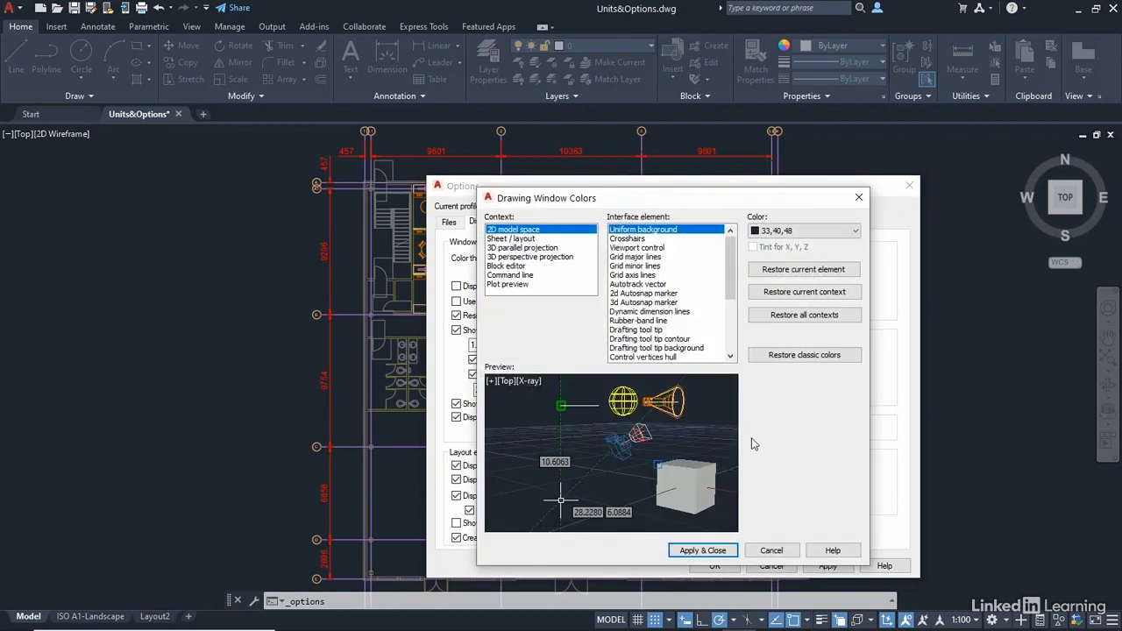
mouse_move(179, 186)
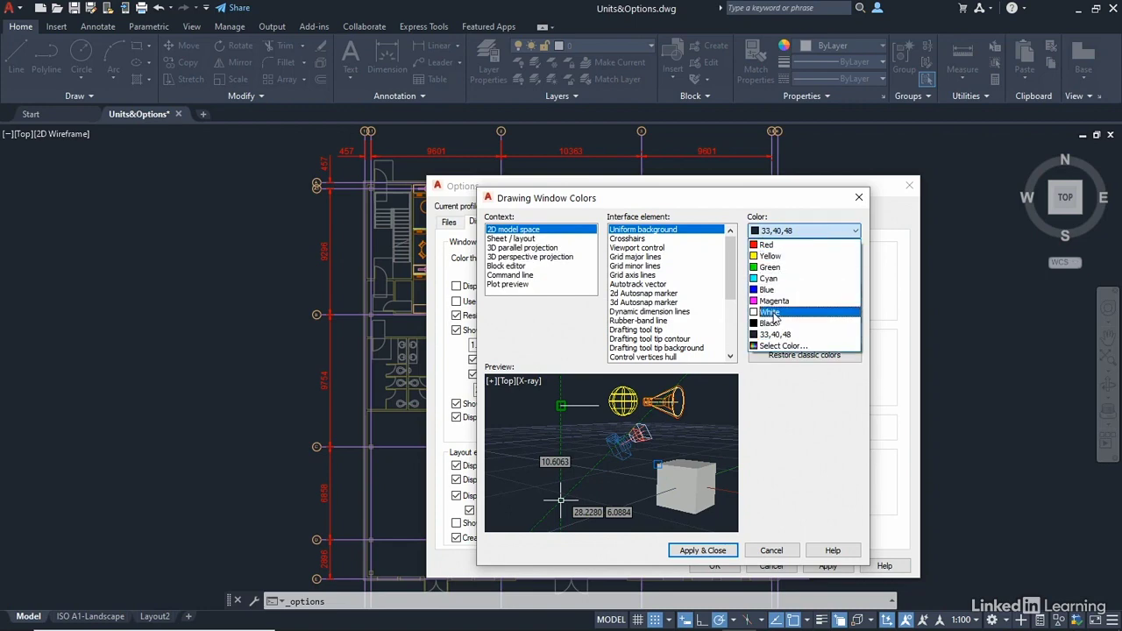
click(702, 550)
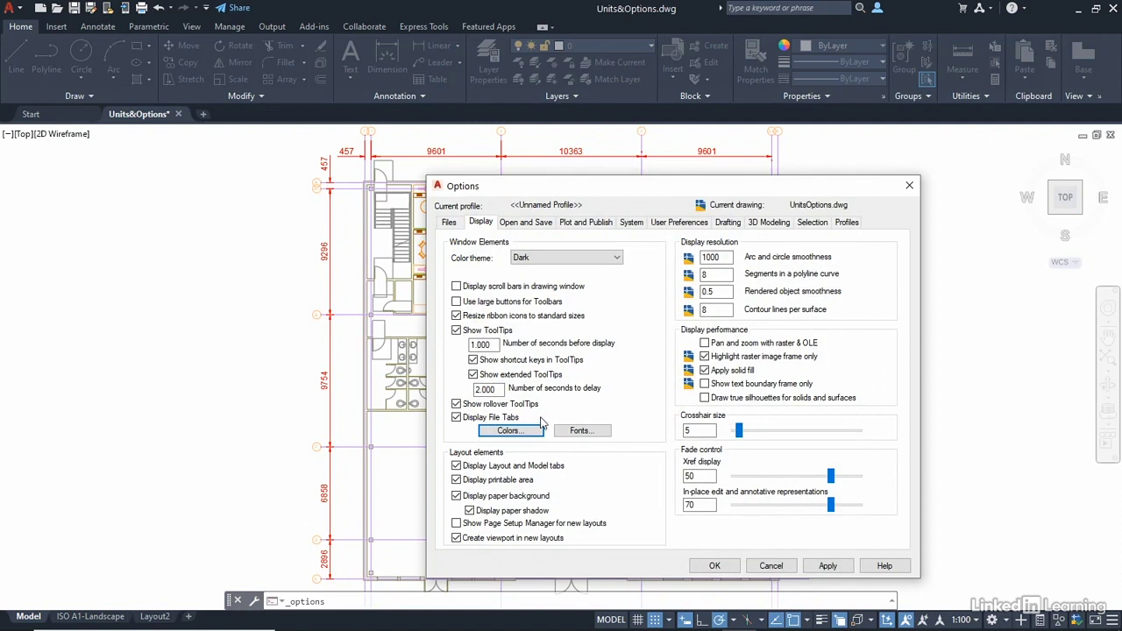
mouse_move(319, 352)
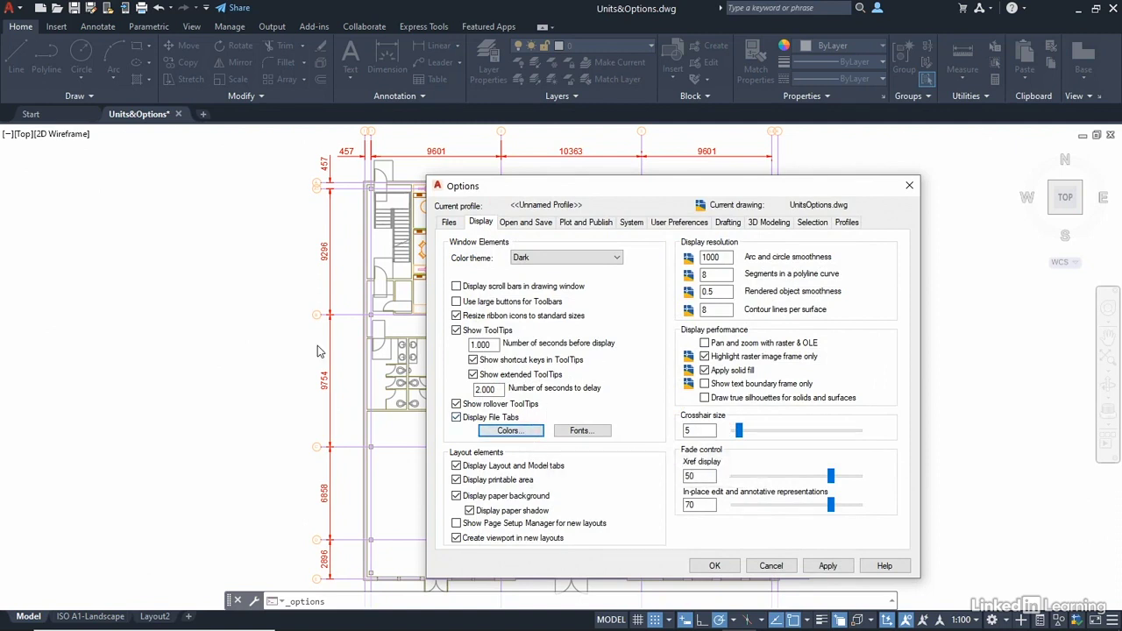
mouse_move(246, 324)
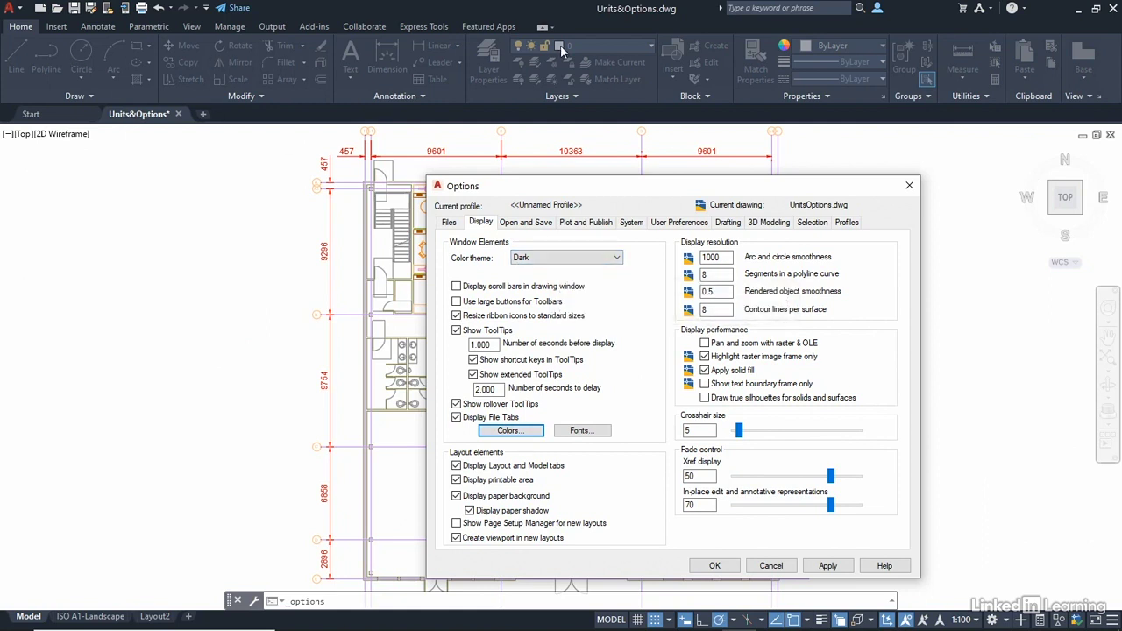
mouse_move(234, 328)
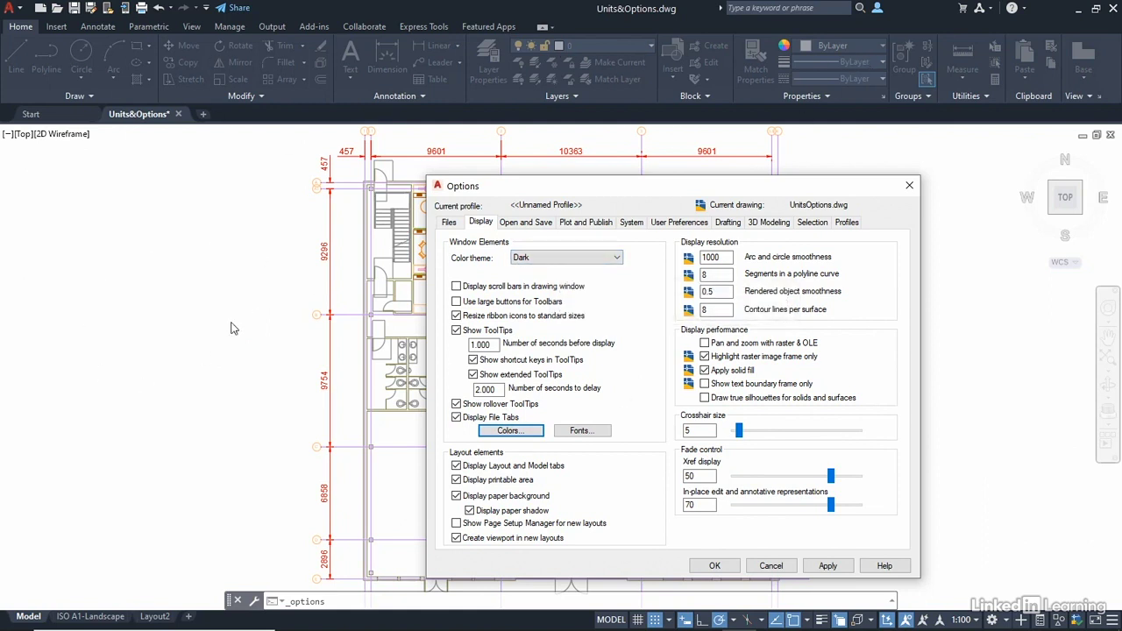
click(509, 430)
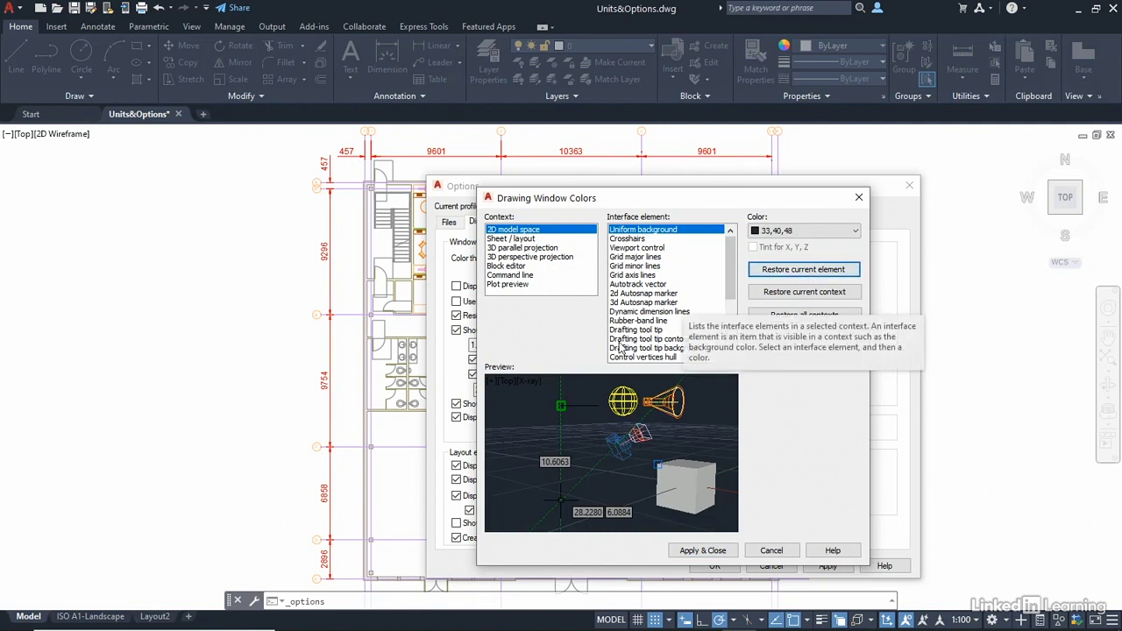
click(628, 238)
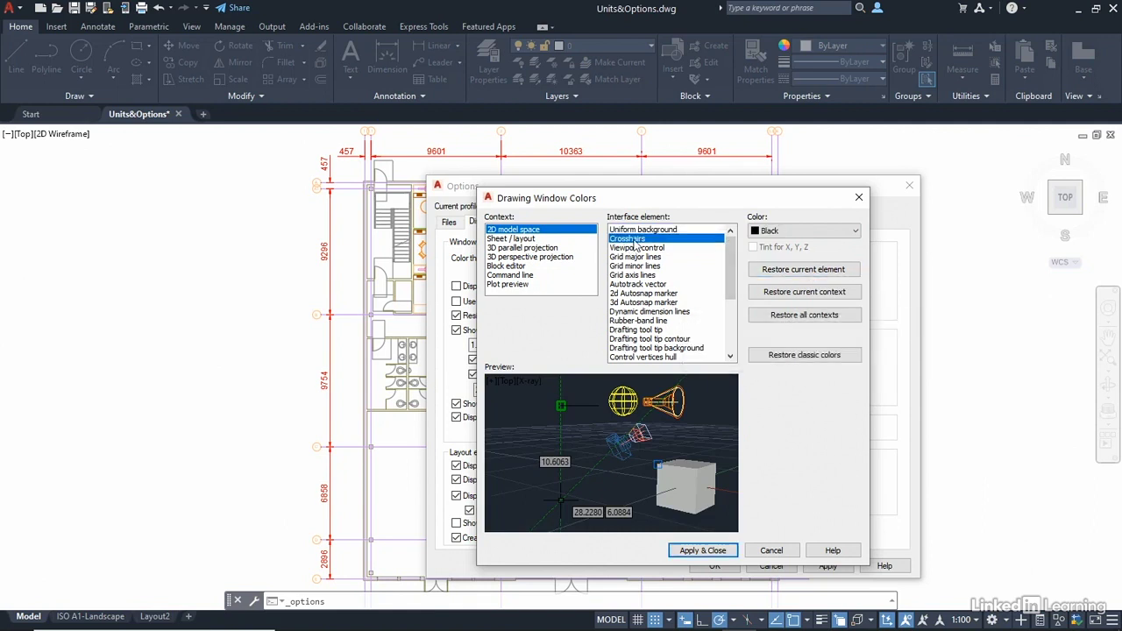
click(798, 230)
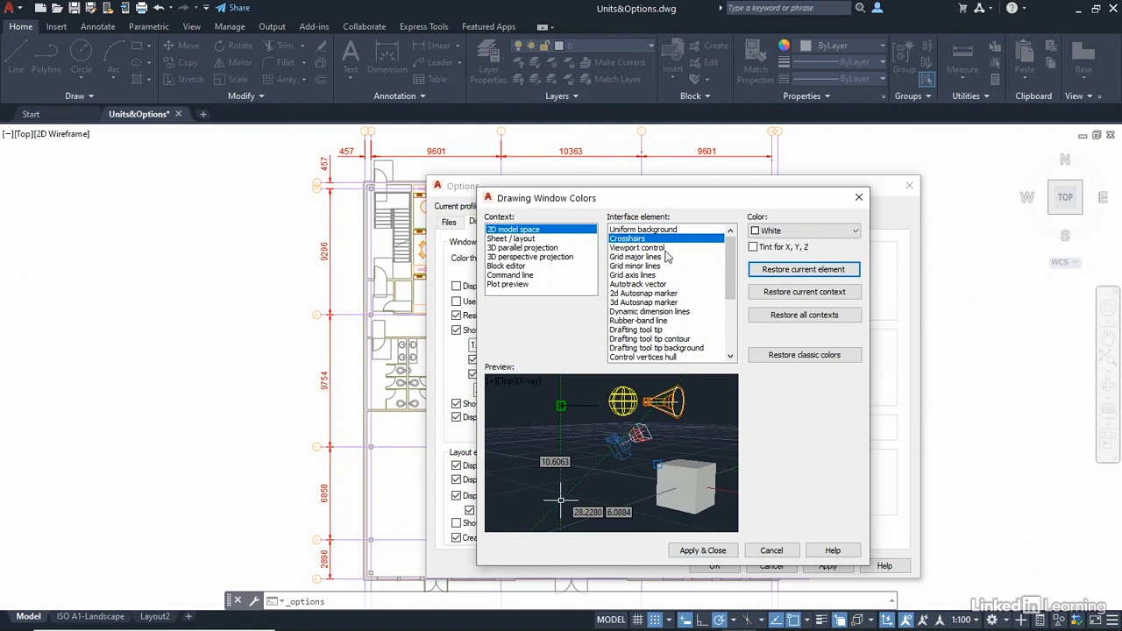
click(638, 247)
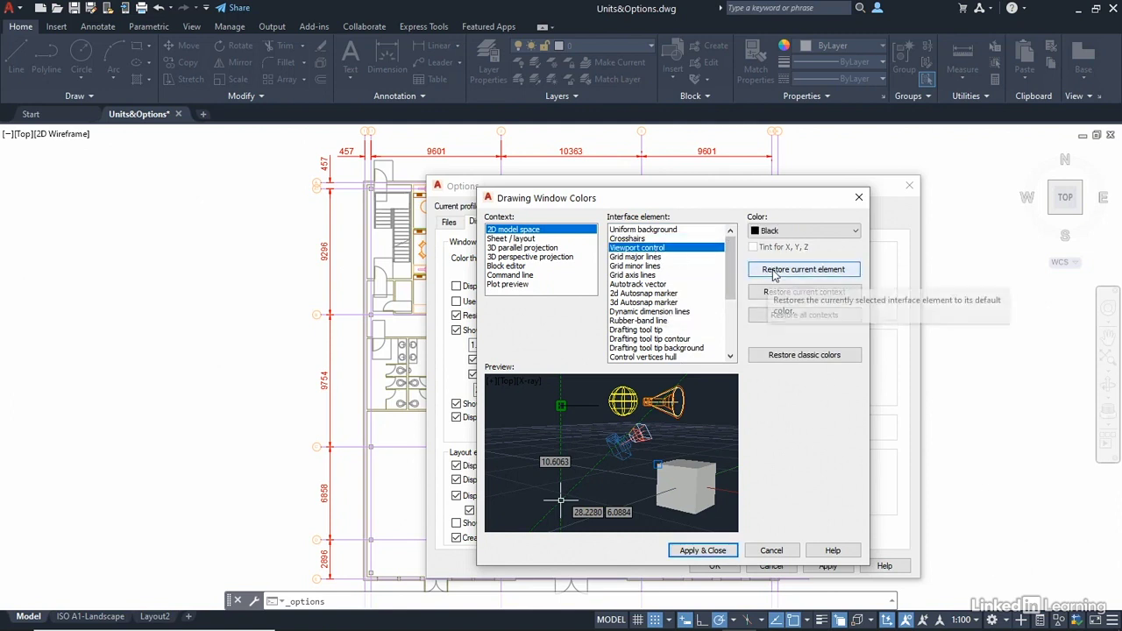
click(803, 269)
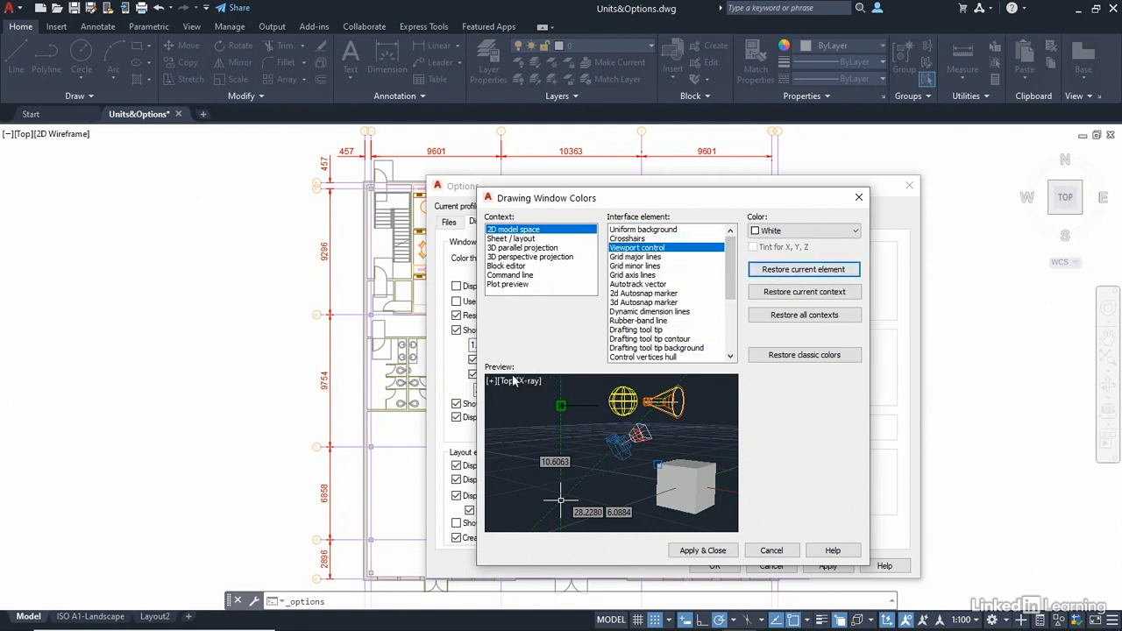
mouse_move(578, 462)
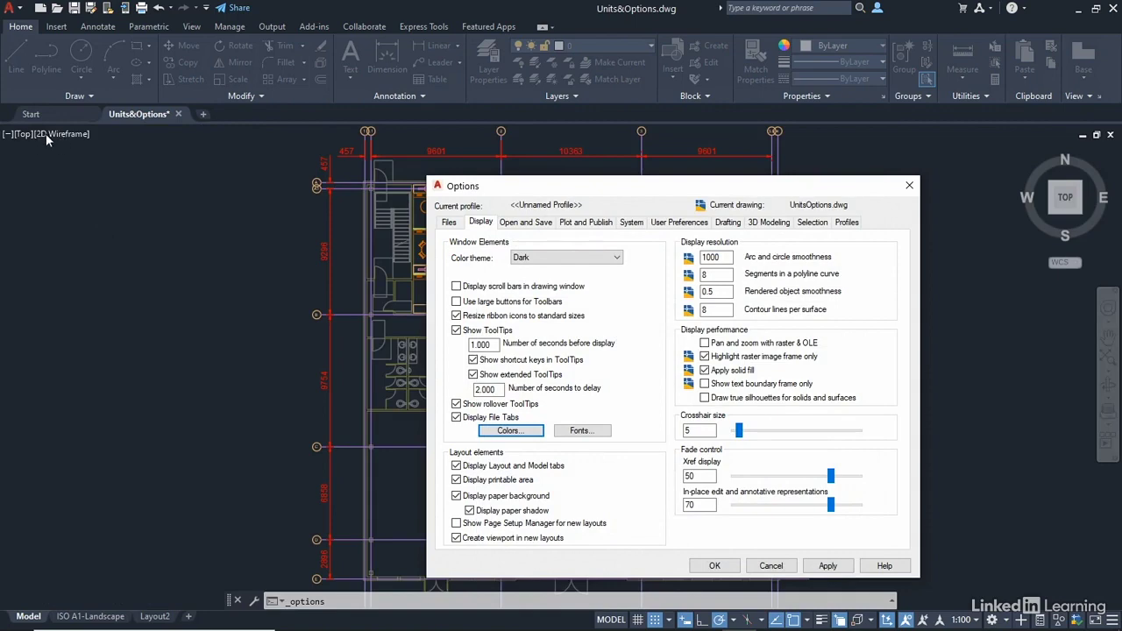
mouse_move(724, 555)
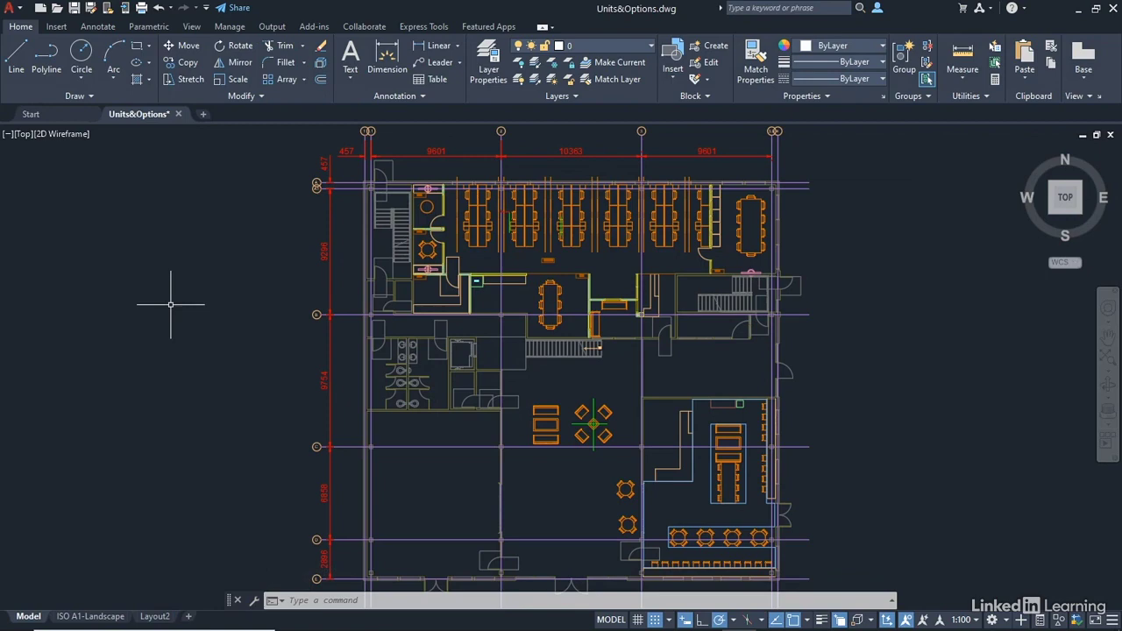
Step: Reopen Options from the drawing area's right-click menu, returning to the display settings
right_click(171, 304)
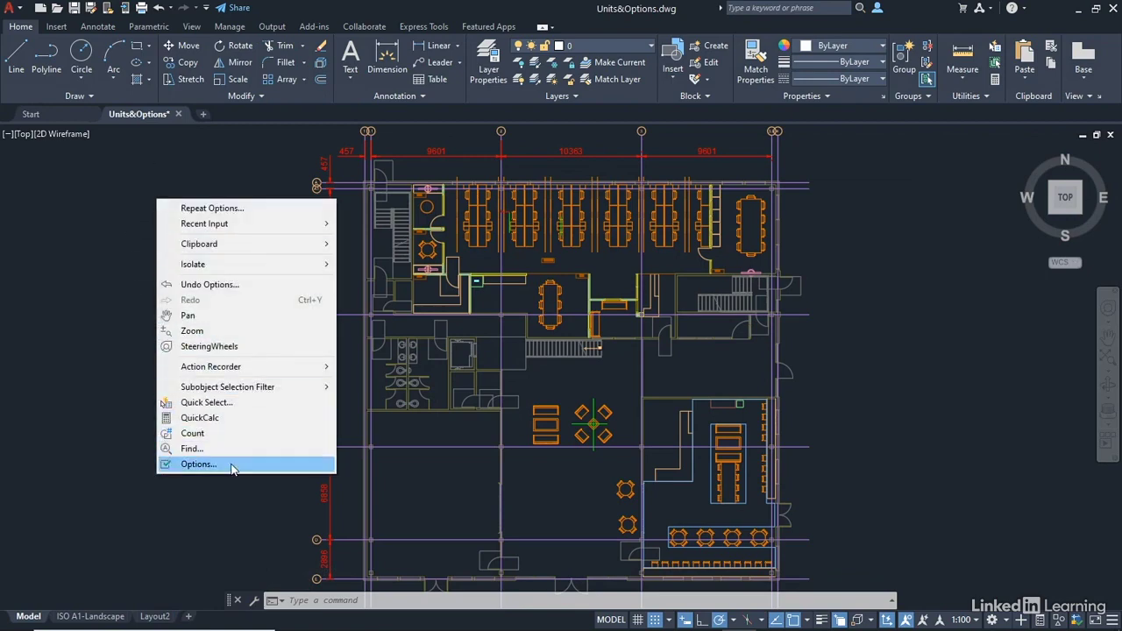
click(197, 464)
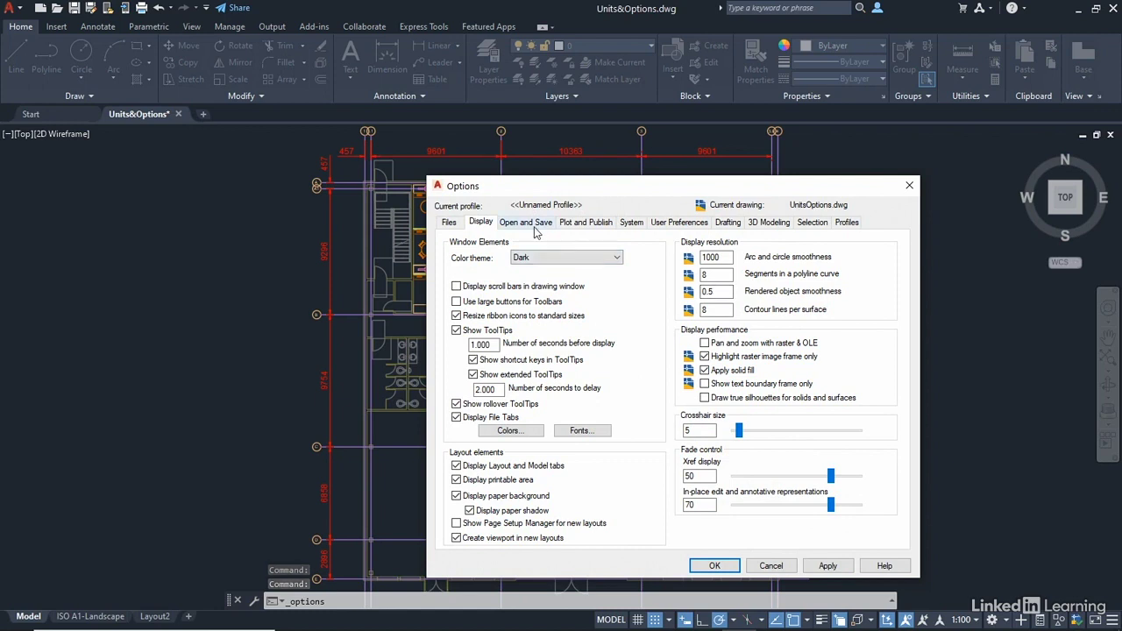
Step: Review the Open and Save formats, keeping AutoCAD 2013/LT2013 Drawing as the default
click(525, 221)
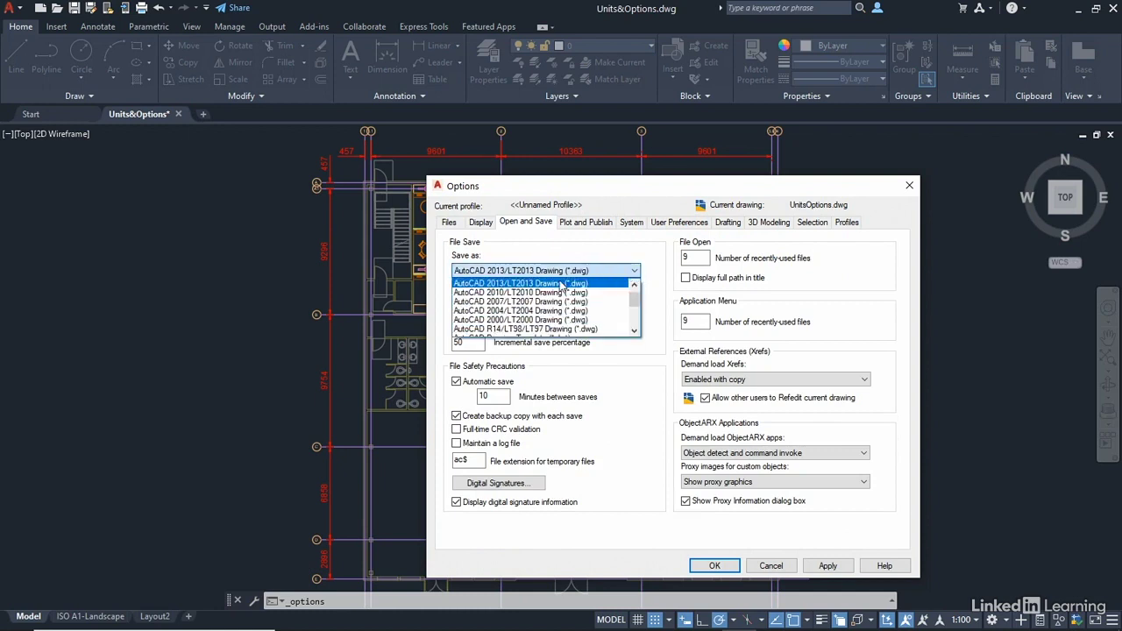
mouse_move(581, 292)
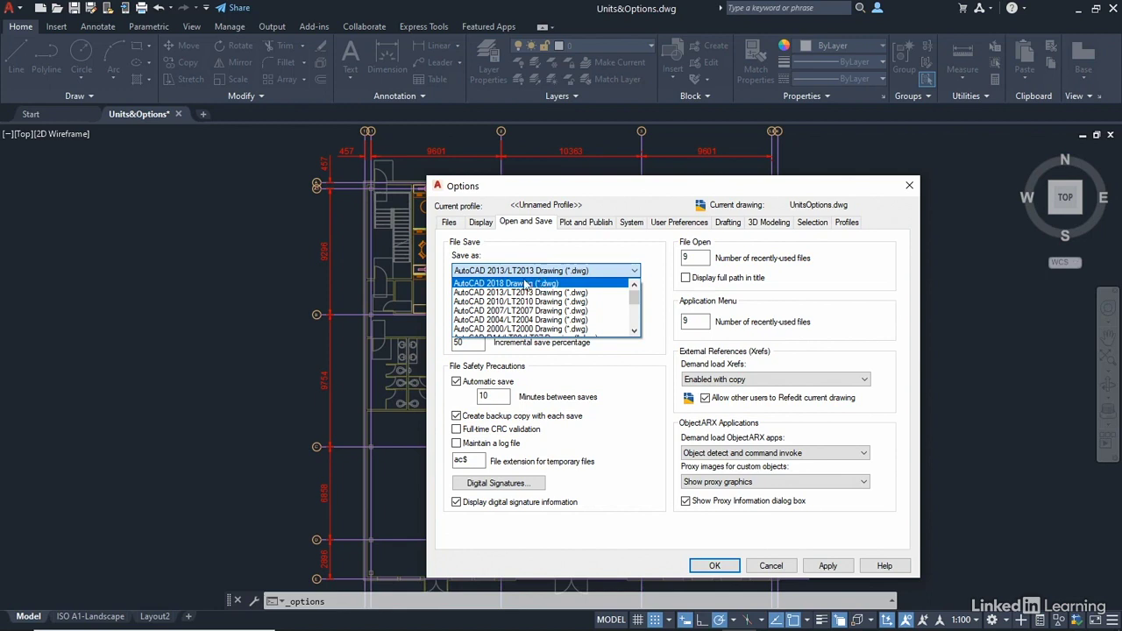
click(520, 292)
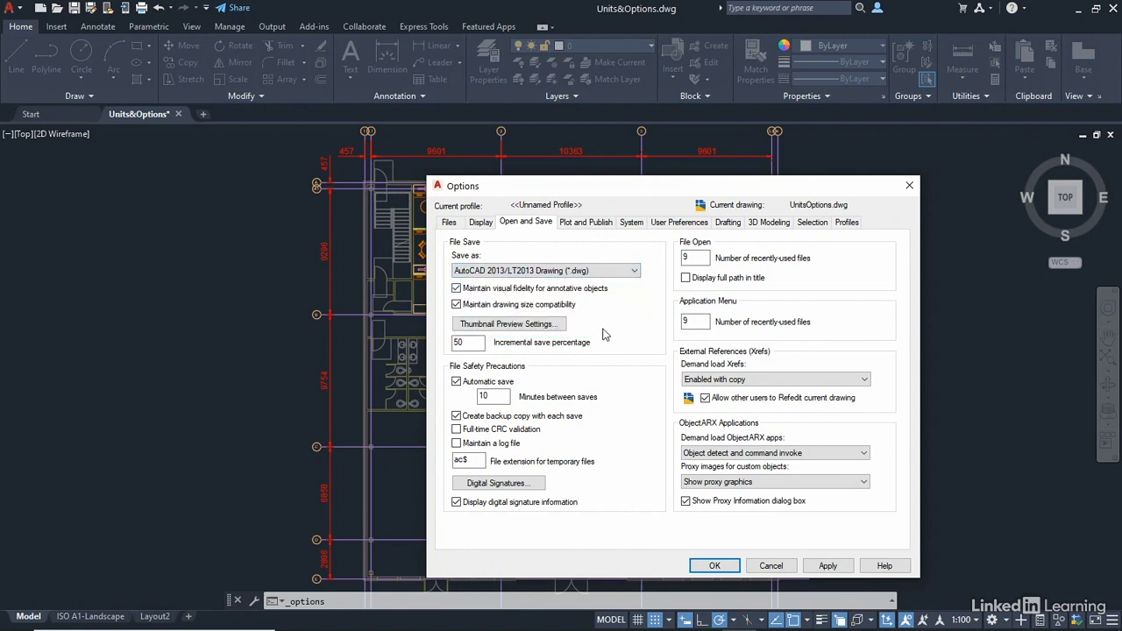
mouse_move(606, 330)
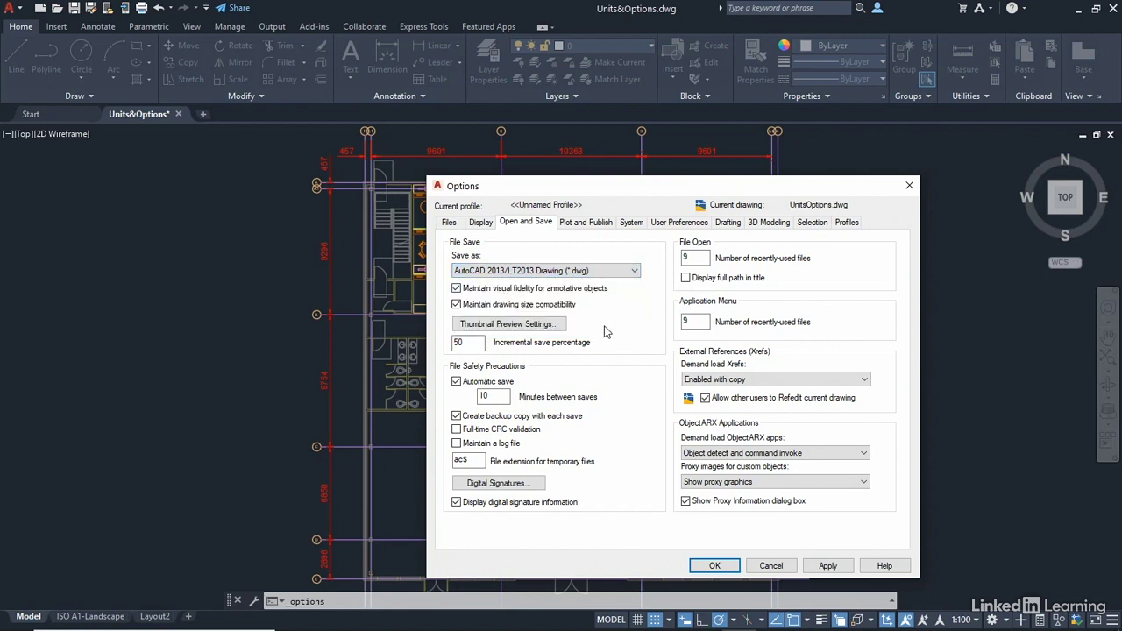
mouse_move(610, 331)
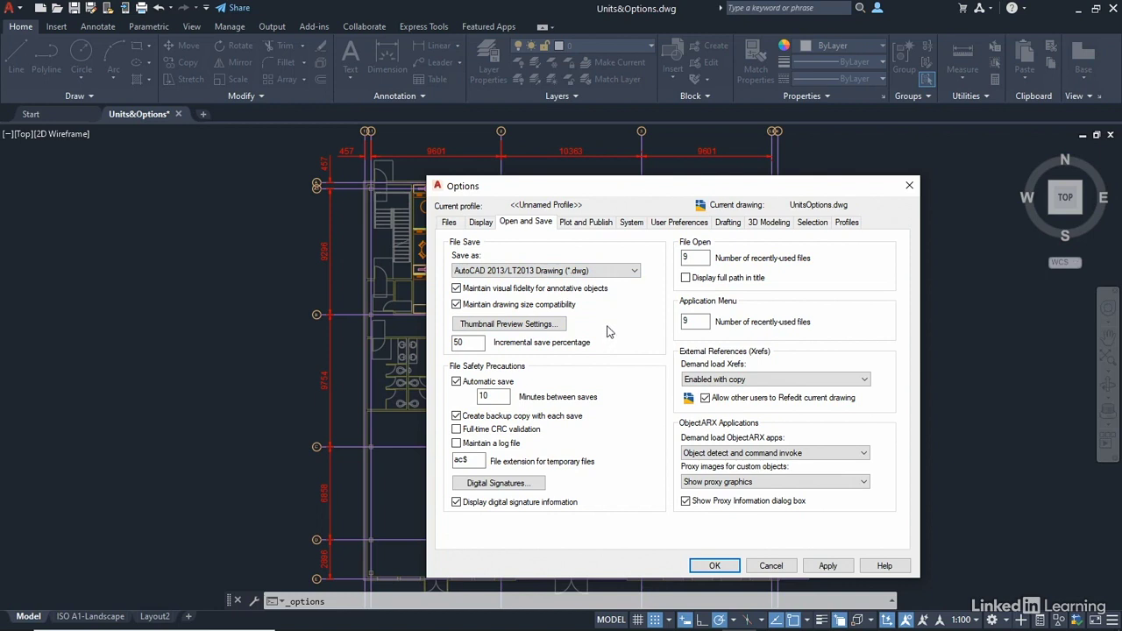
mouse_move(576, 330)
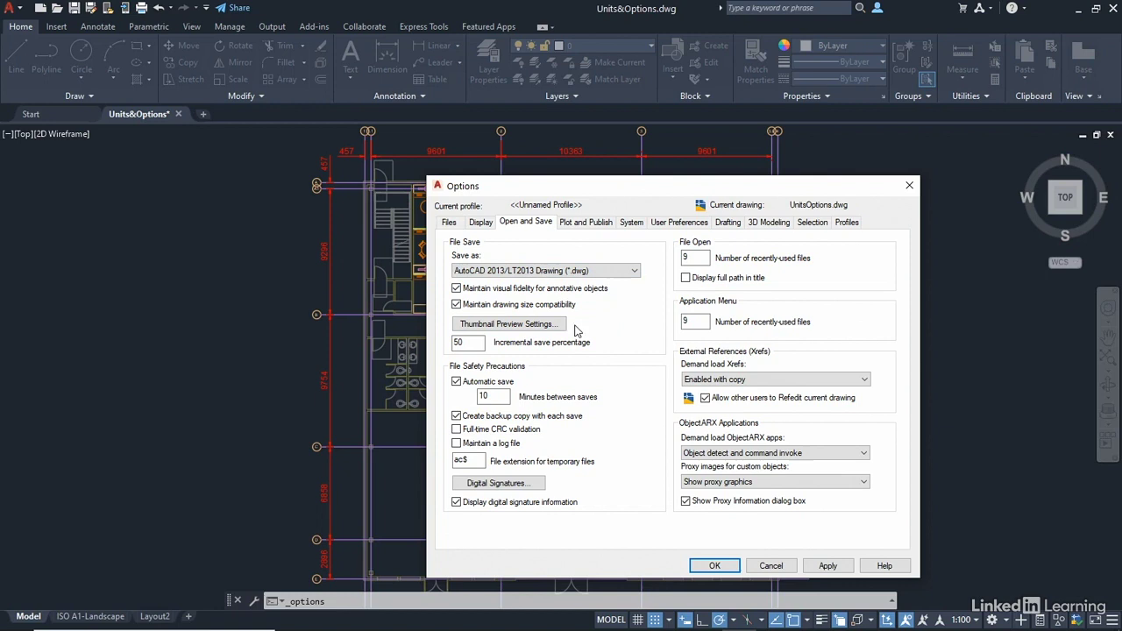
mouse_move(600, 333)
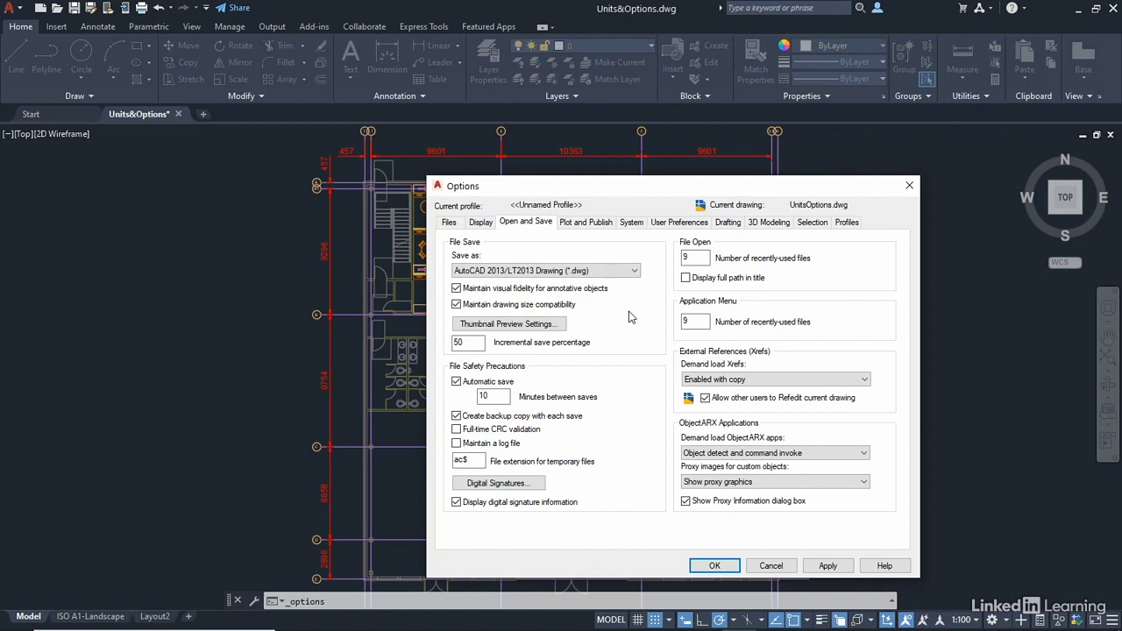
mouse_move(629, 313)
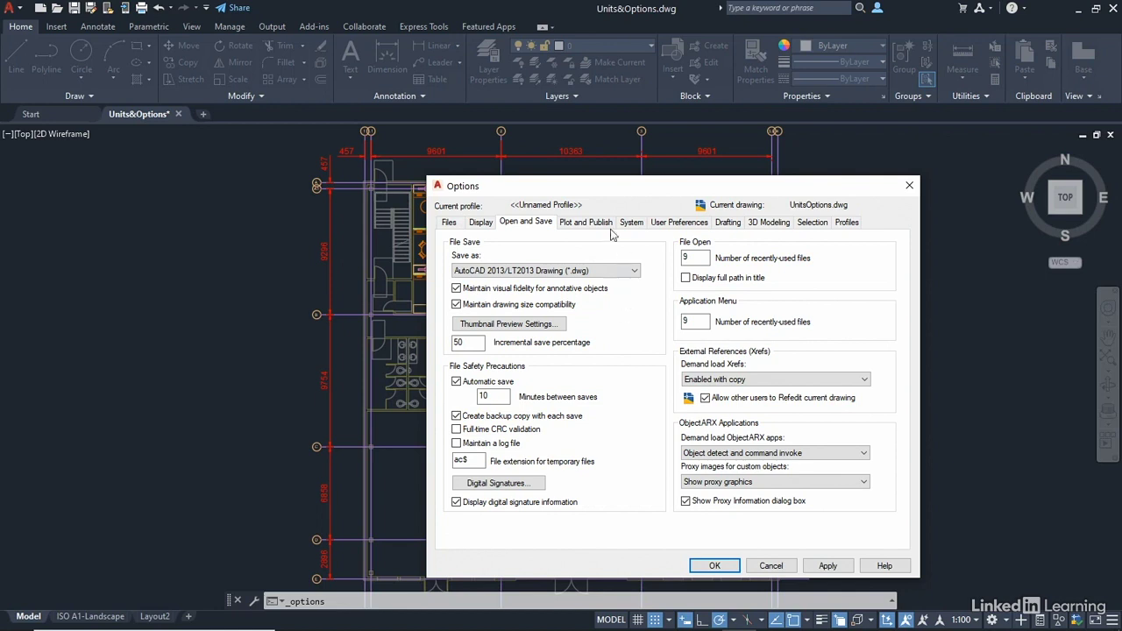
Step: Pass Plot and Publish and view the System options, hovering over Graphics Performance
click(586, 221)
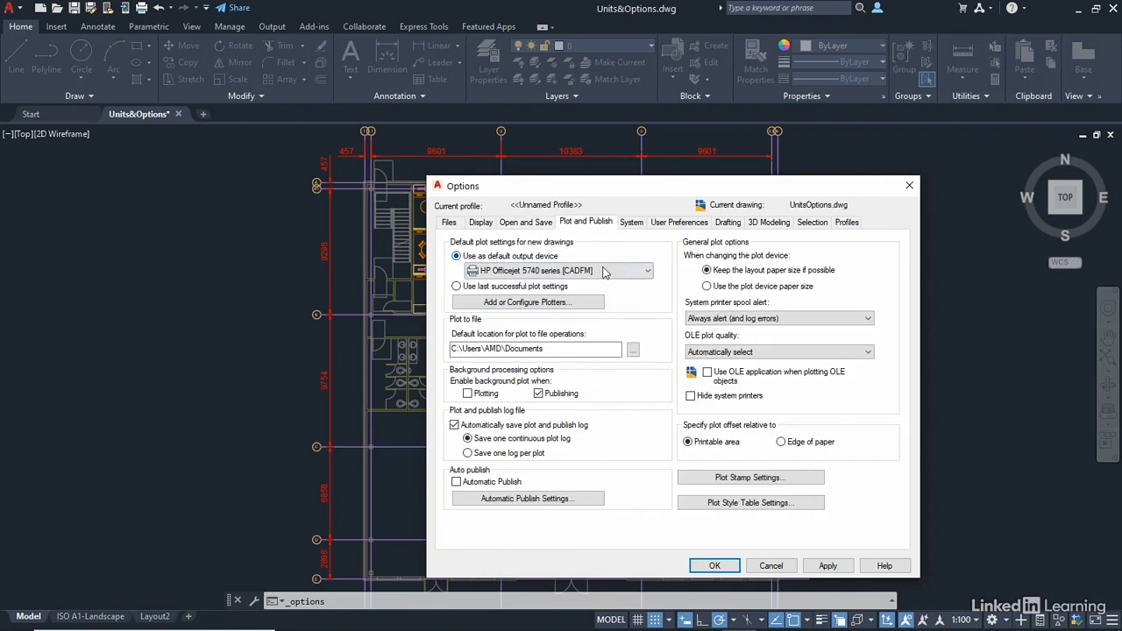
click(631, 221)
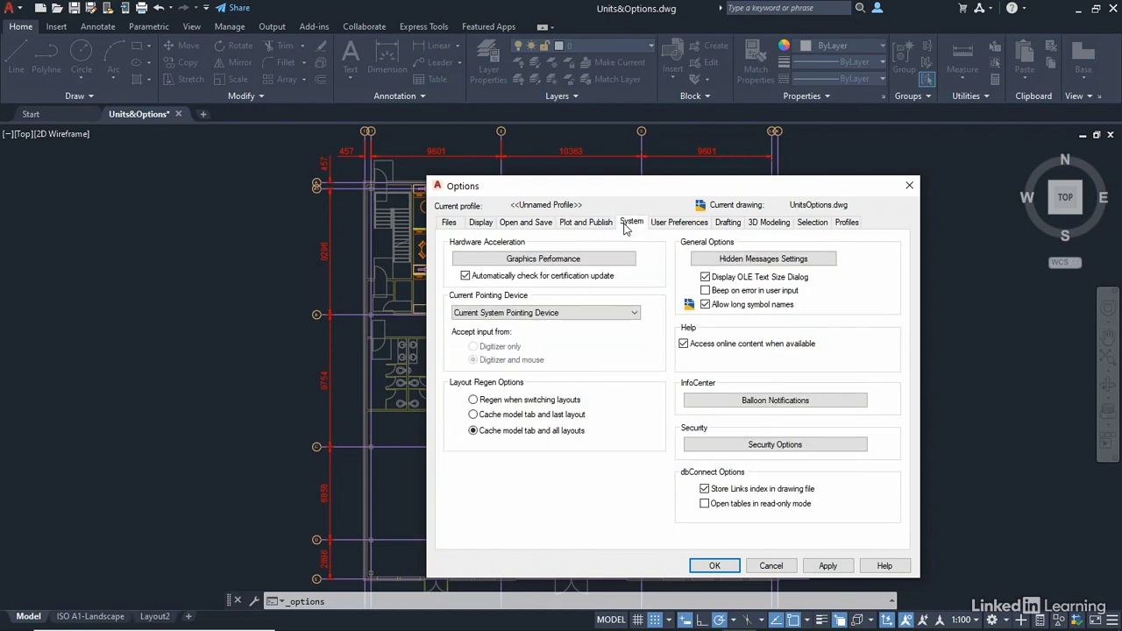
mouse_move(573, 263)
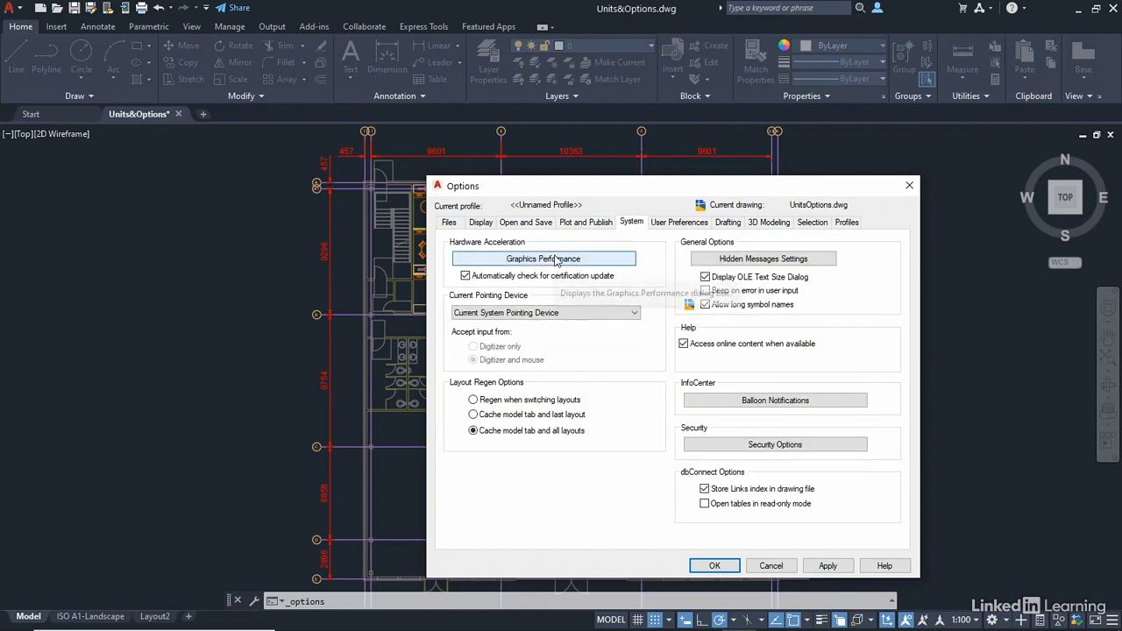
click(544, 258)
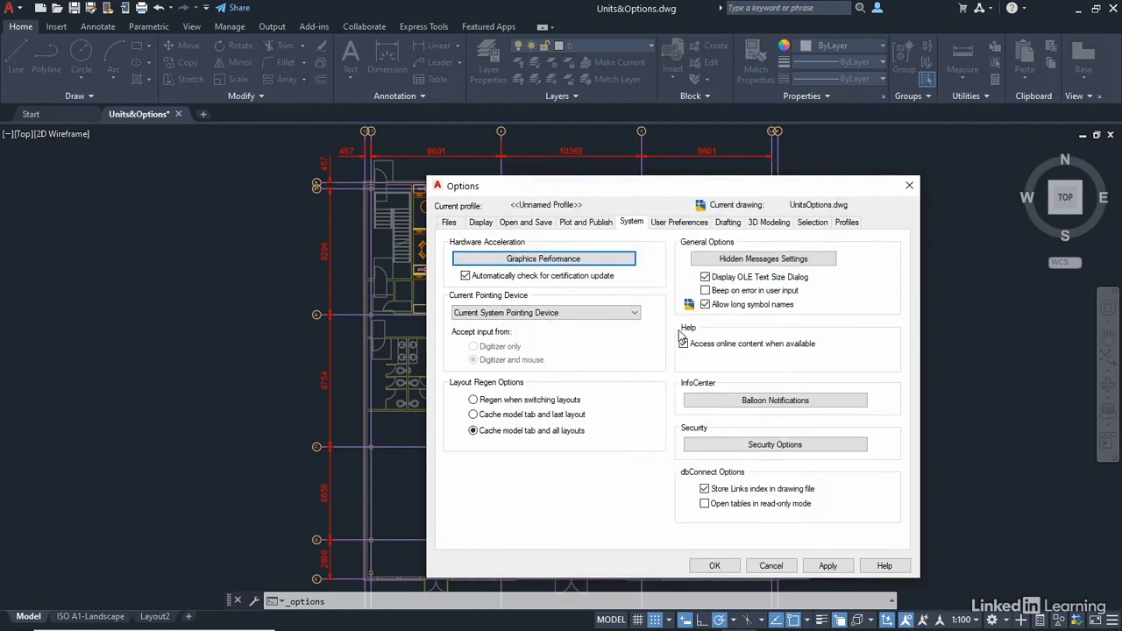
Step: View User Preferences, including Windows behaviour and Millimeters insertion scale units
click(679, 221)
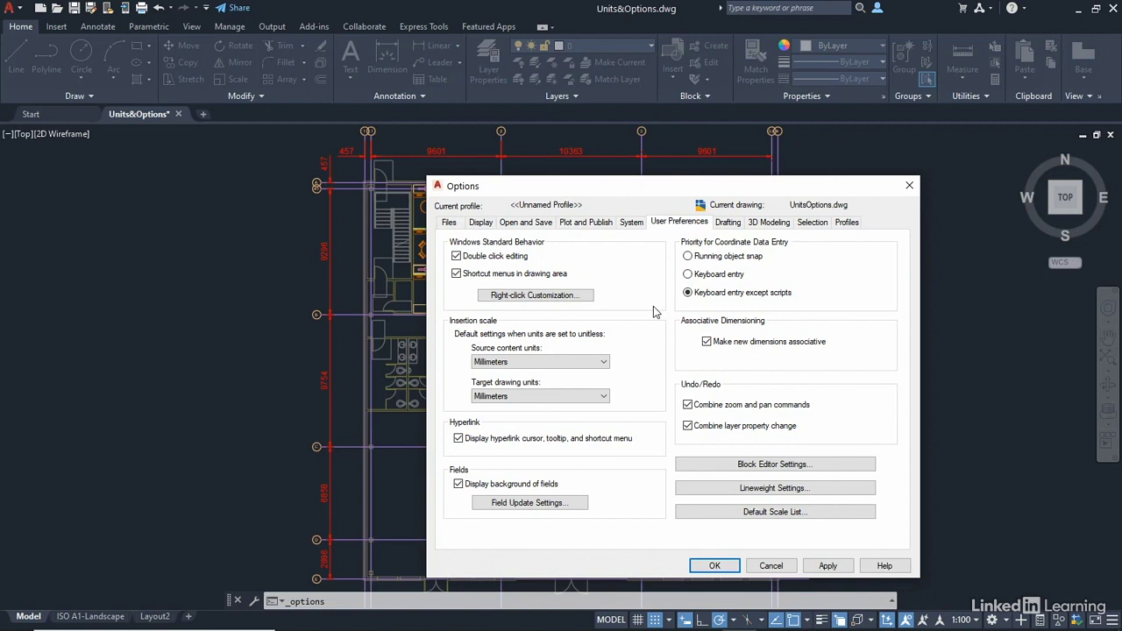
mouse_move(609, 438)
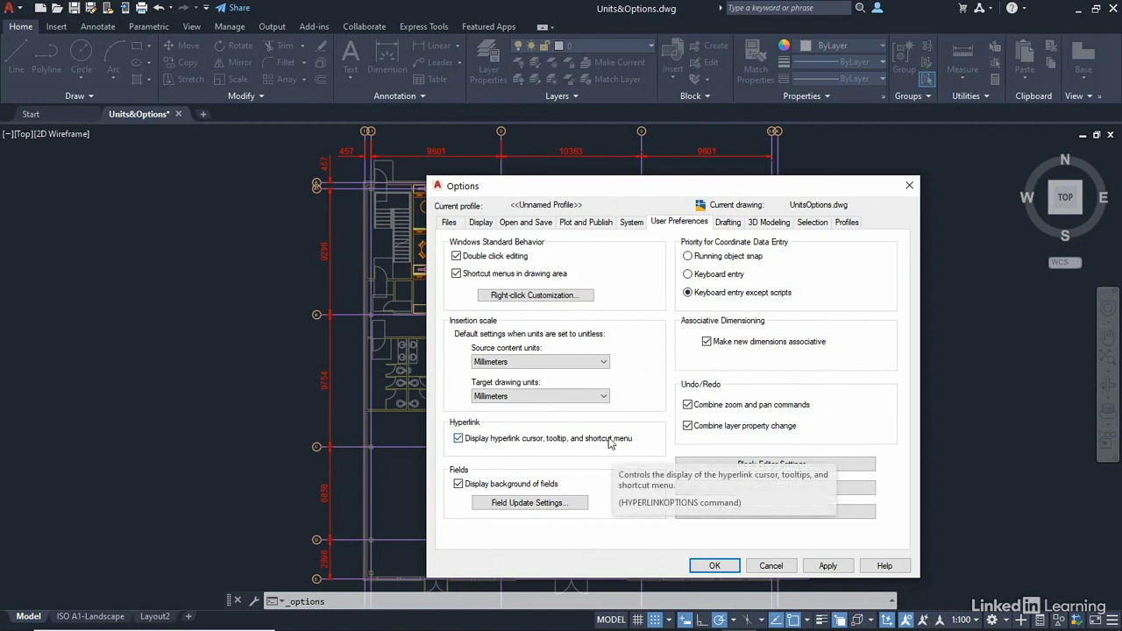
mouse_move(492, 421)
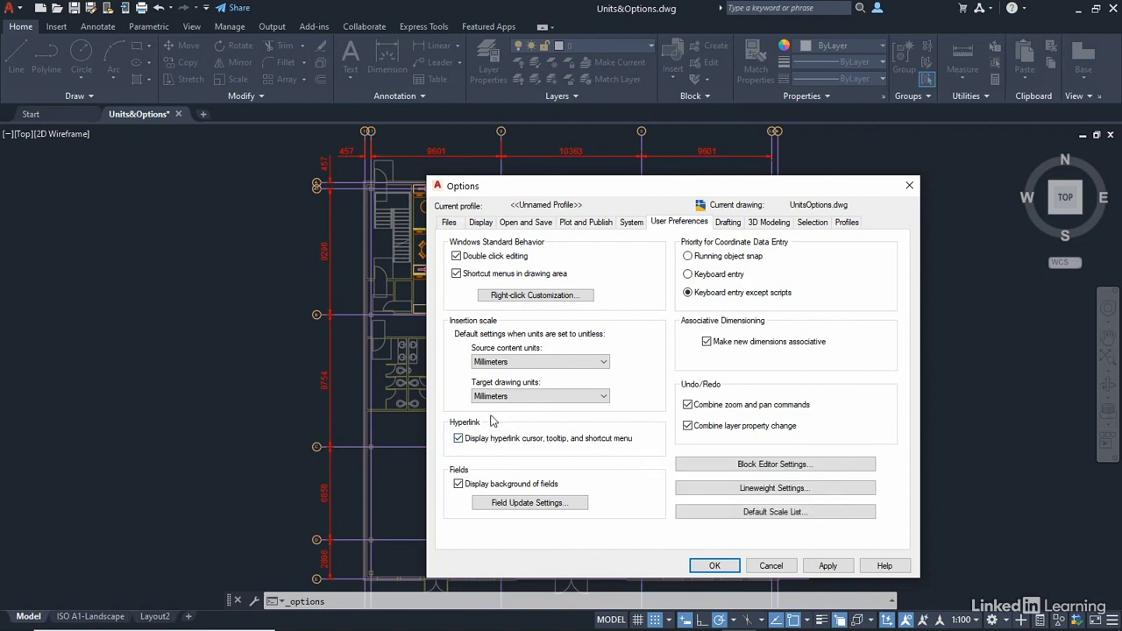
mouse_move(427, 327)
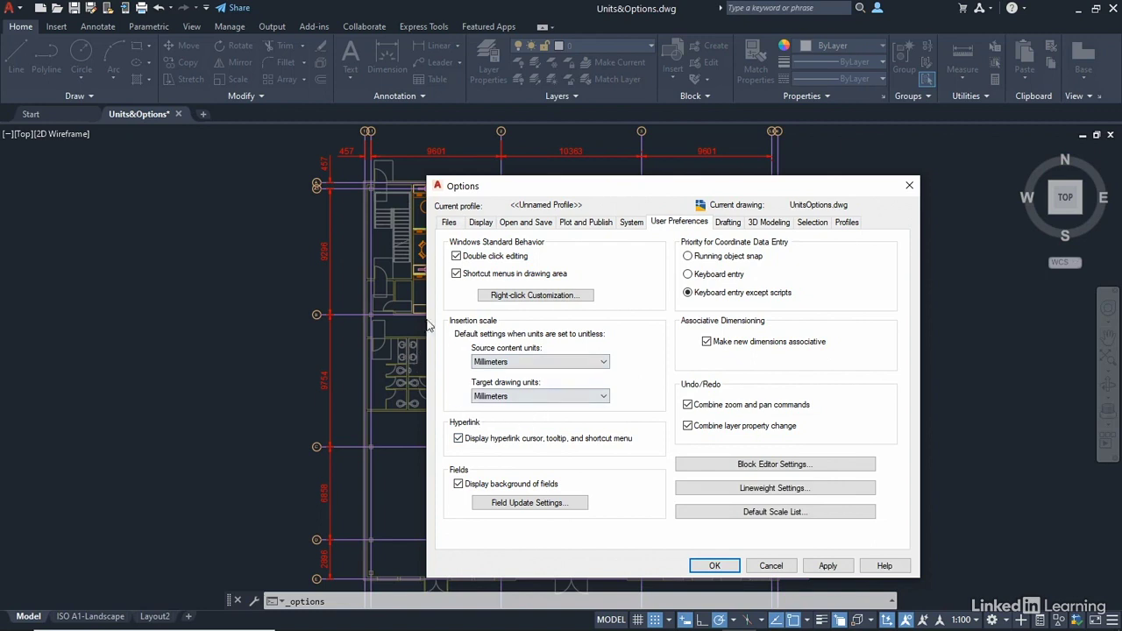
mouse_move(638, 362)
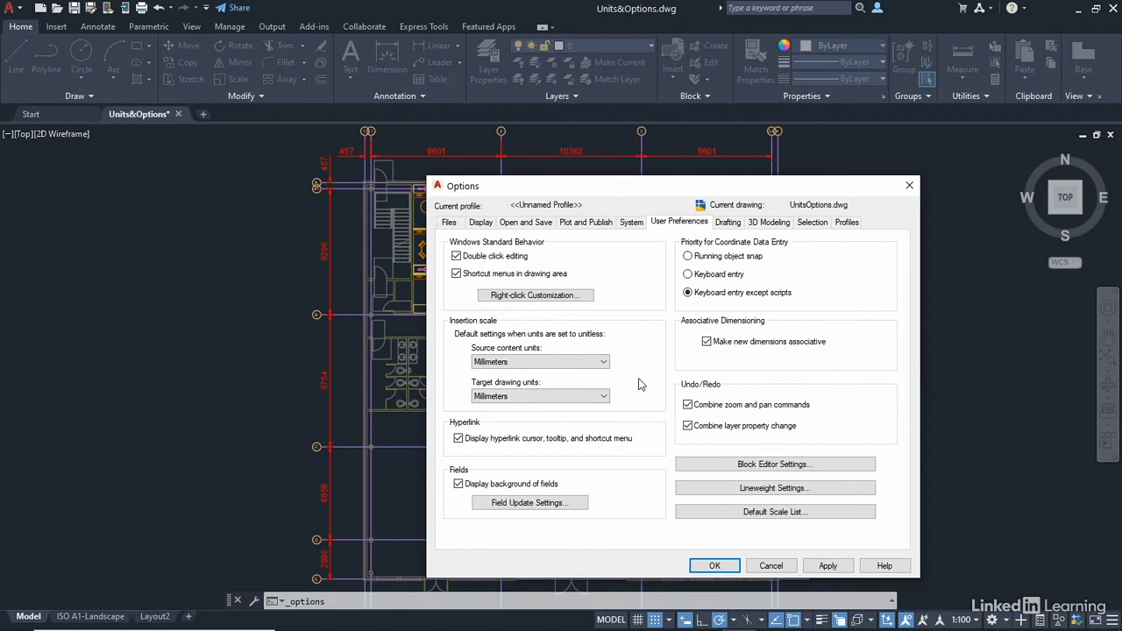
mouse_move(637, 384)
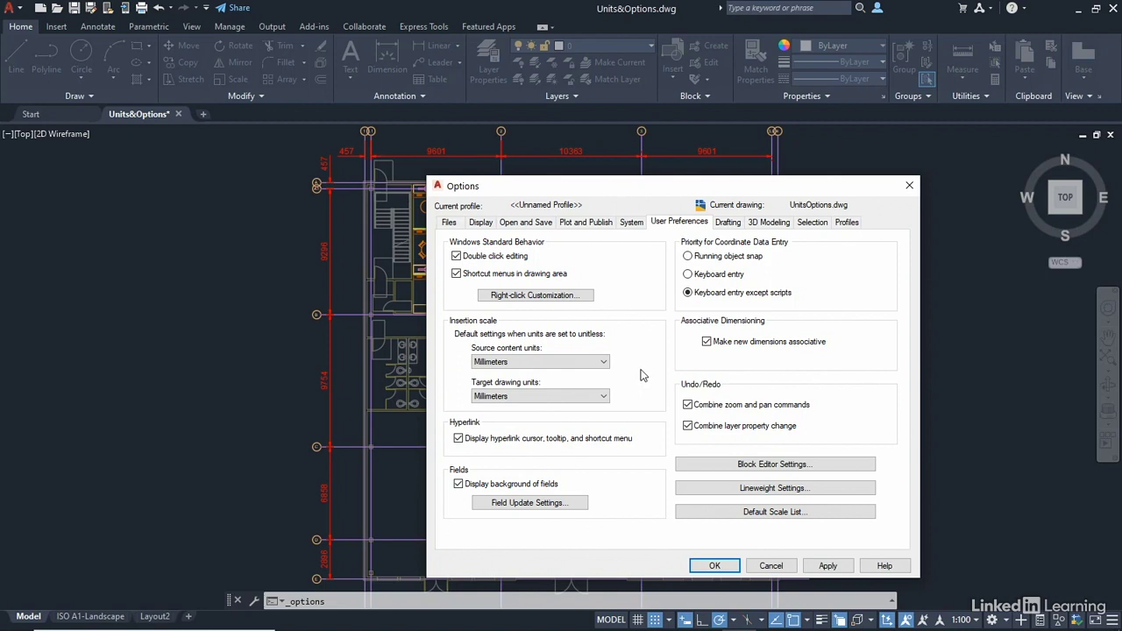
mouse_move(636, 379)
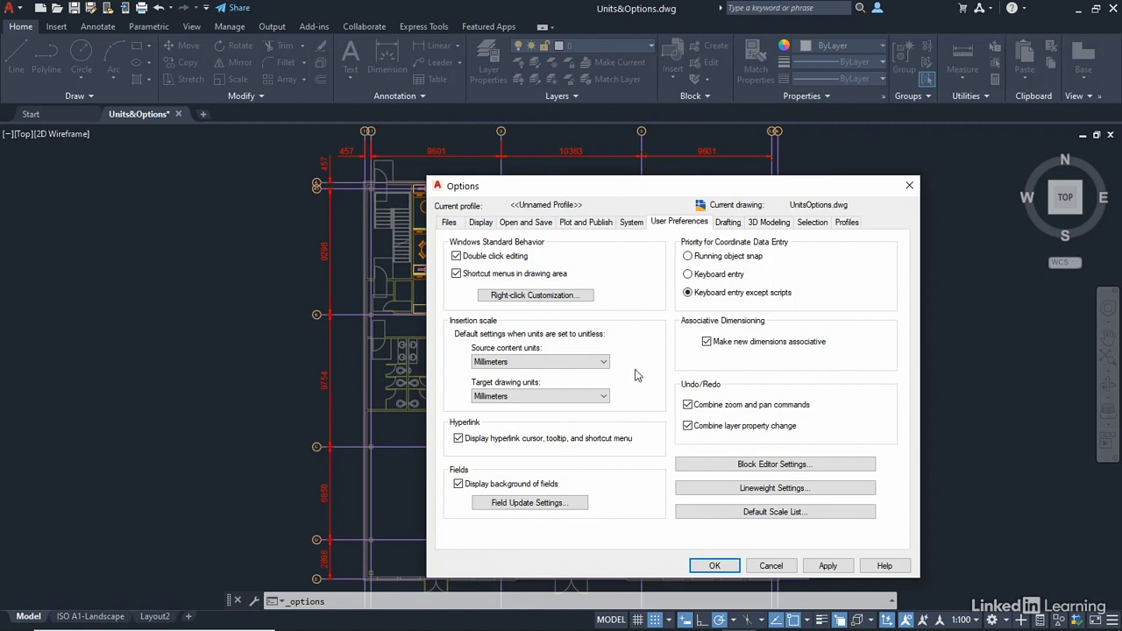
mouse_move(635, 374)
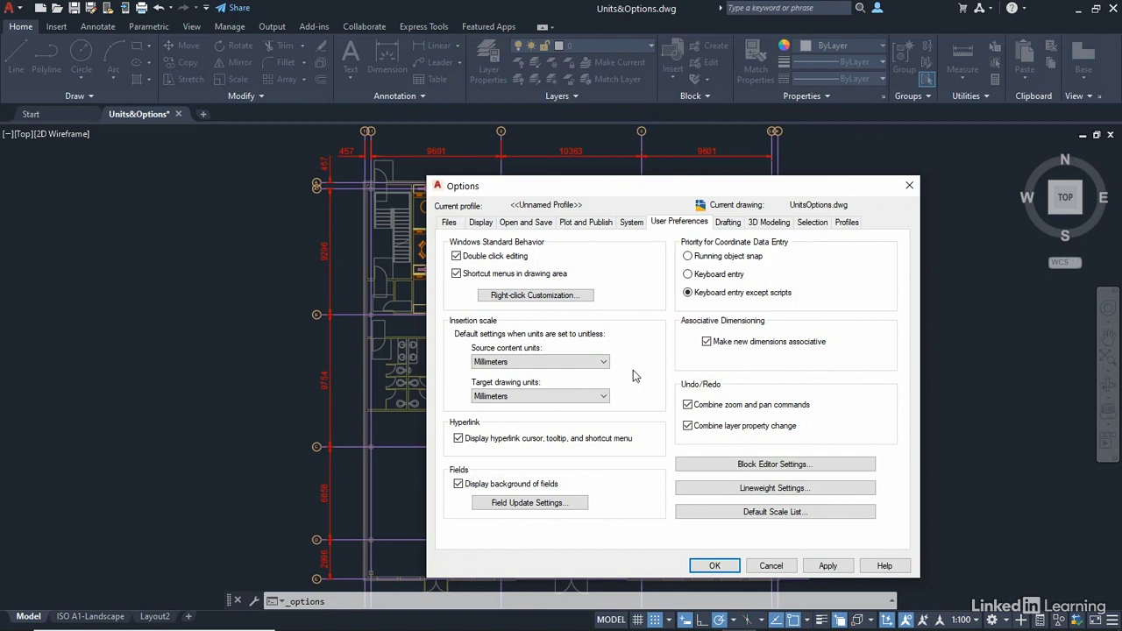
mouse_move(644, 361)
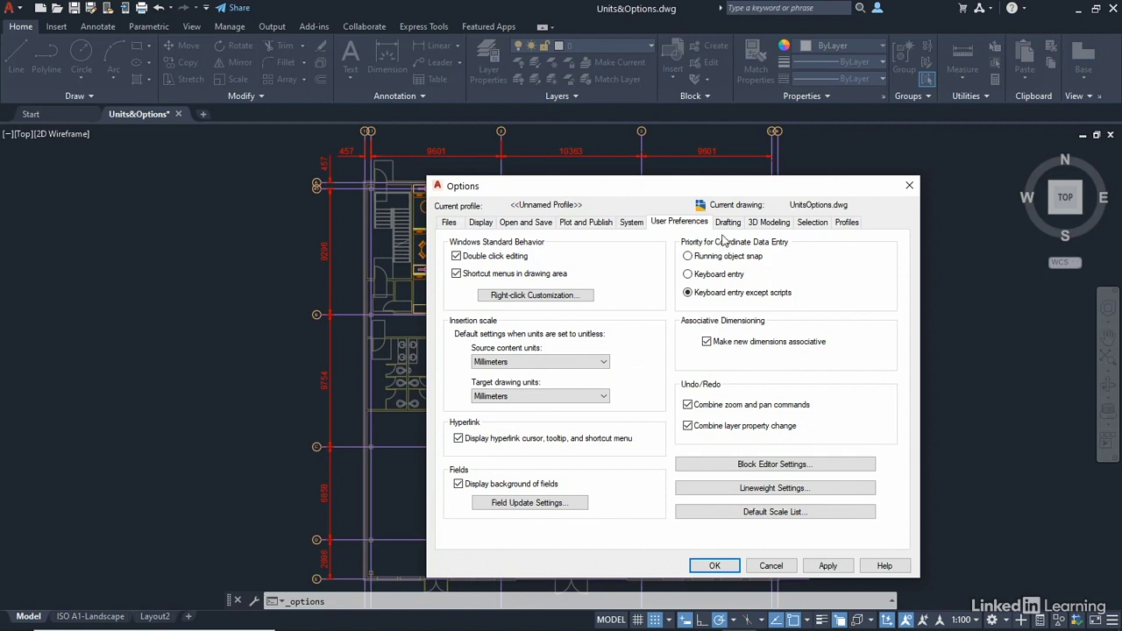
Step: Step through the Drafting and 3D Modeling tabs to the Selection pickbox and grip settings
click(728, 222)
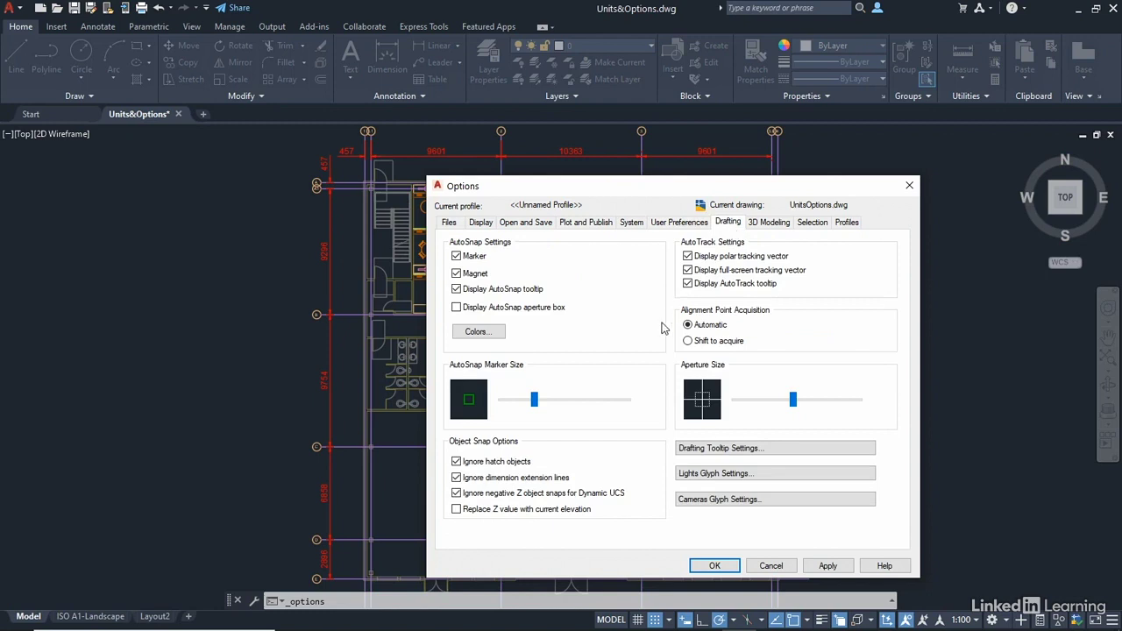
mouse_move(653, 396)
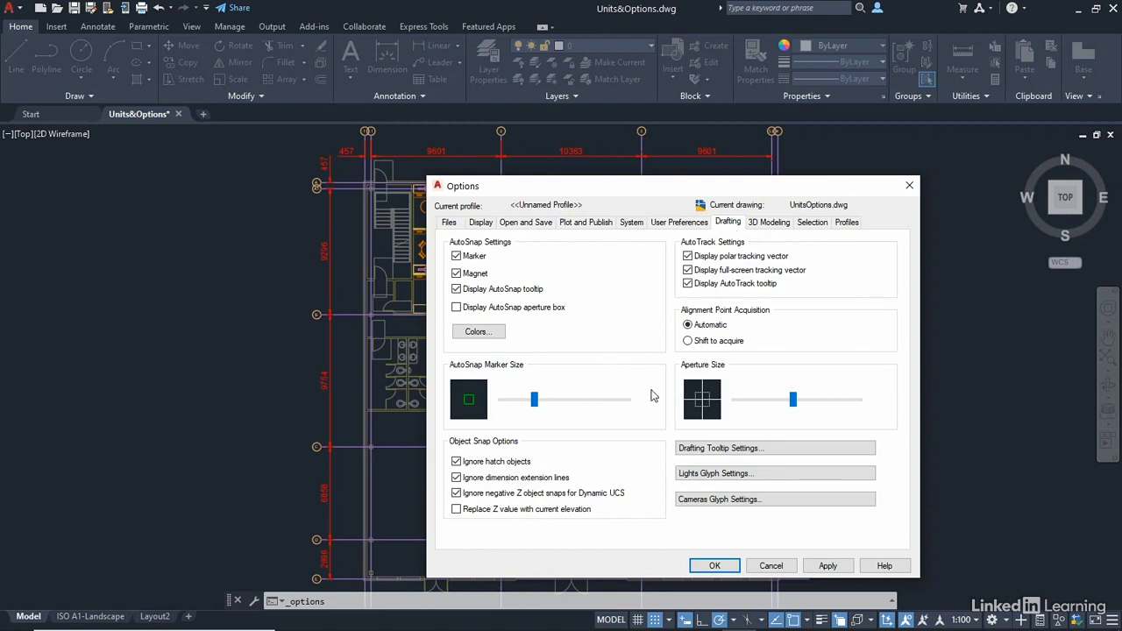
mouse_move(758, 239)
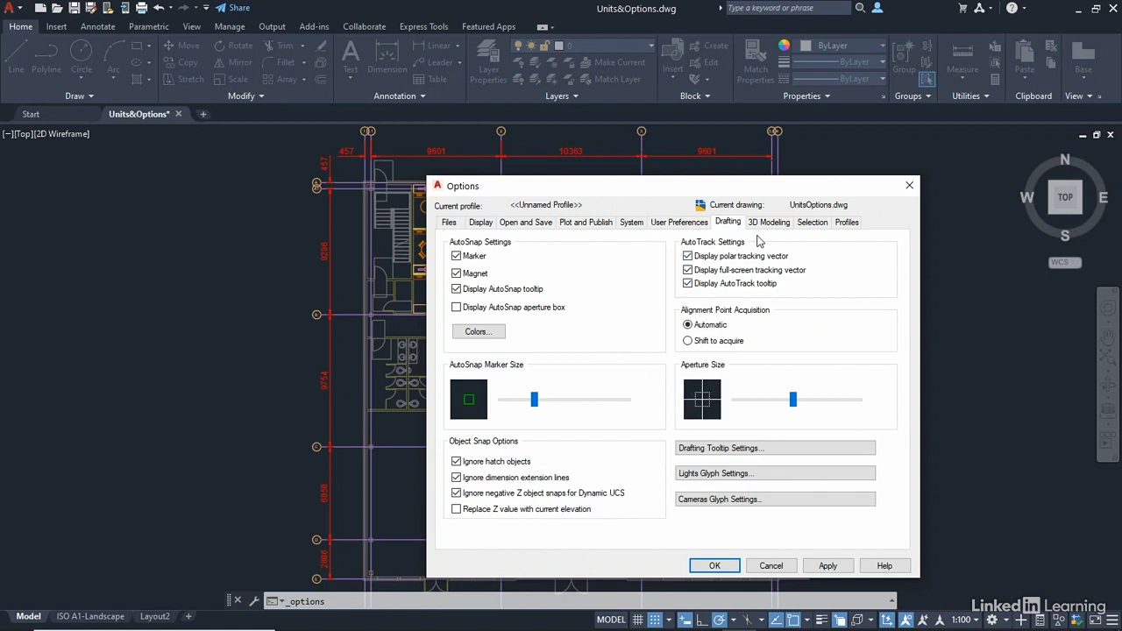
click(769, 221)
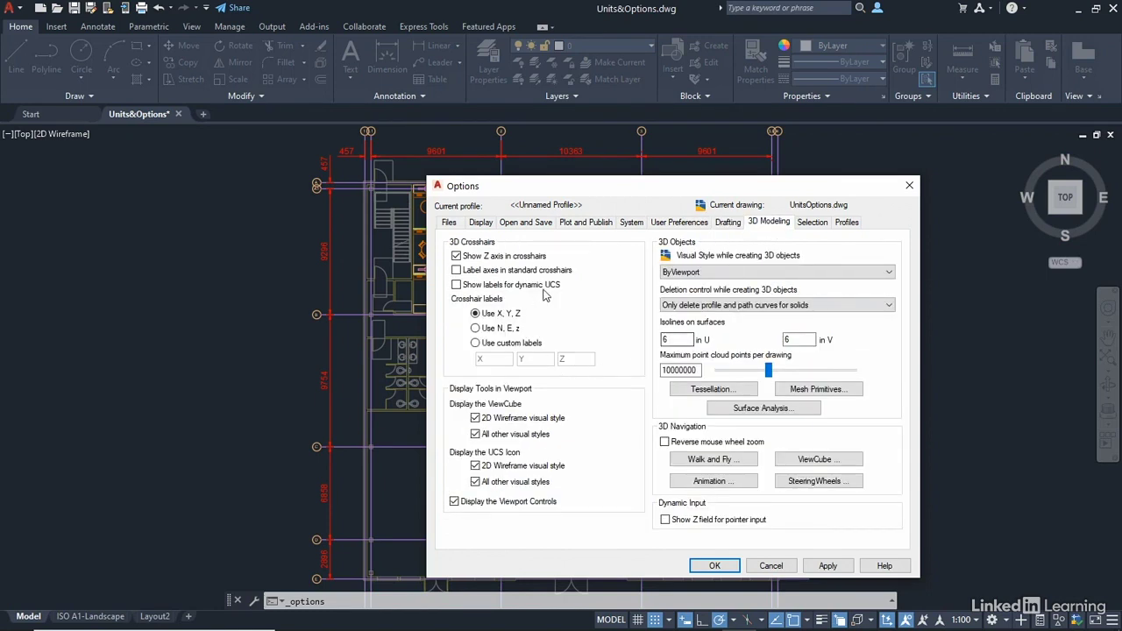
click(812, 222)
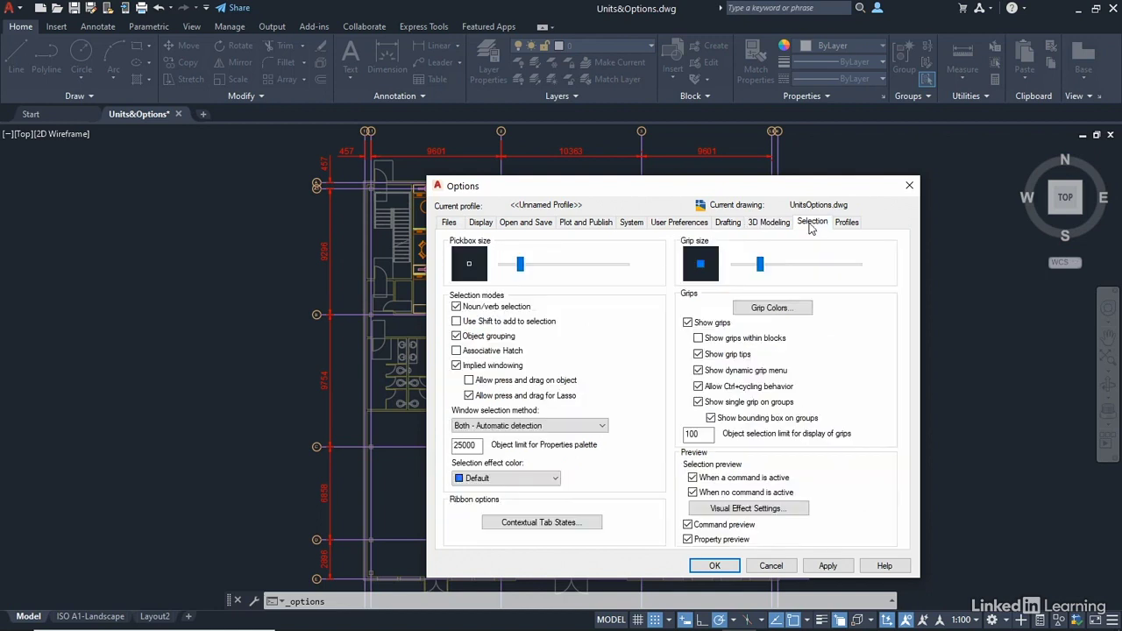
mouse_move(693, 272)
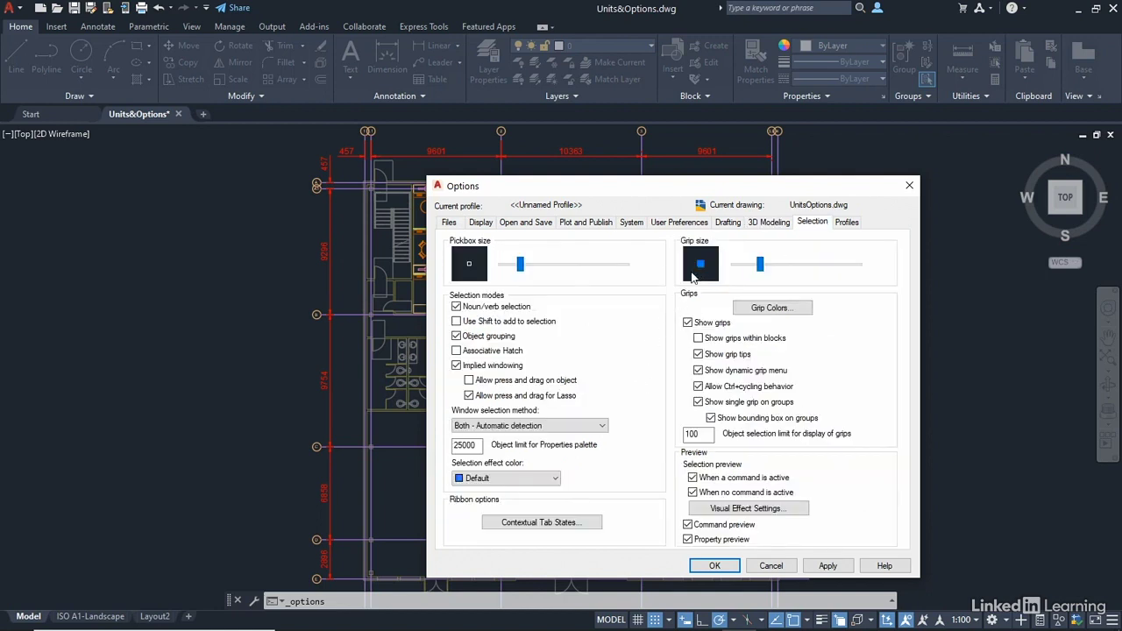
mouse_move(619, 385)
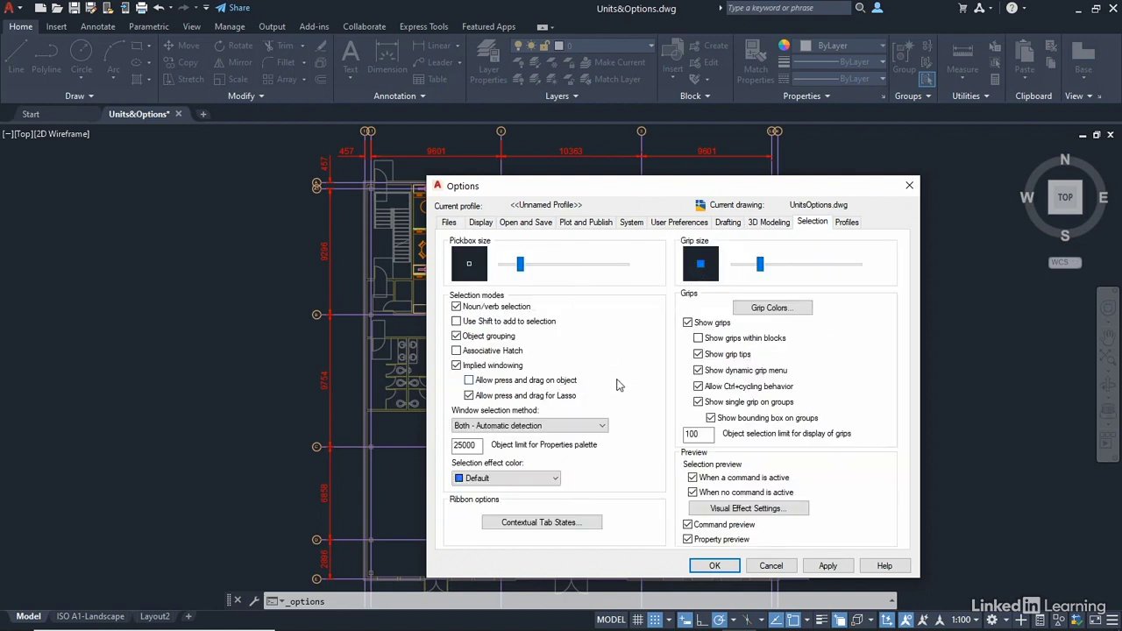
Step: View the Profiles list, then cancel Options to return to the floor plan
click(846, 221)
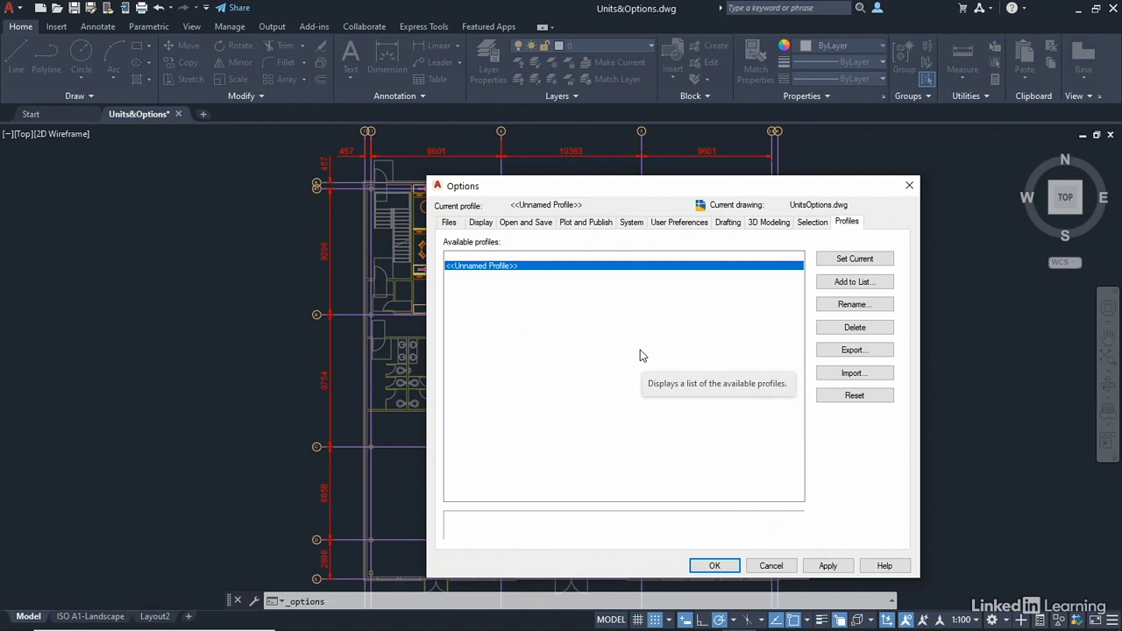
mouse_move(645, 351)
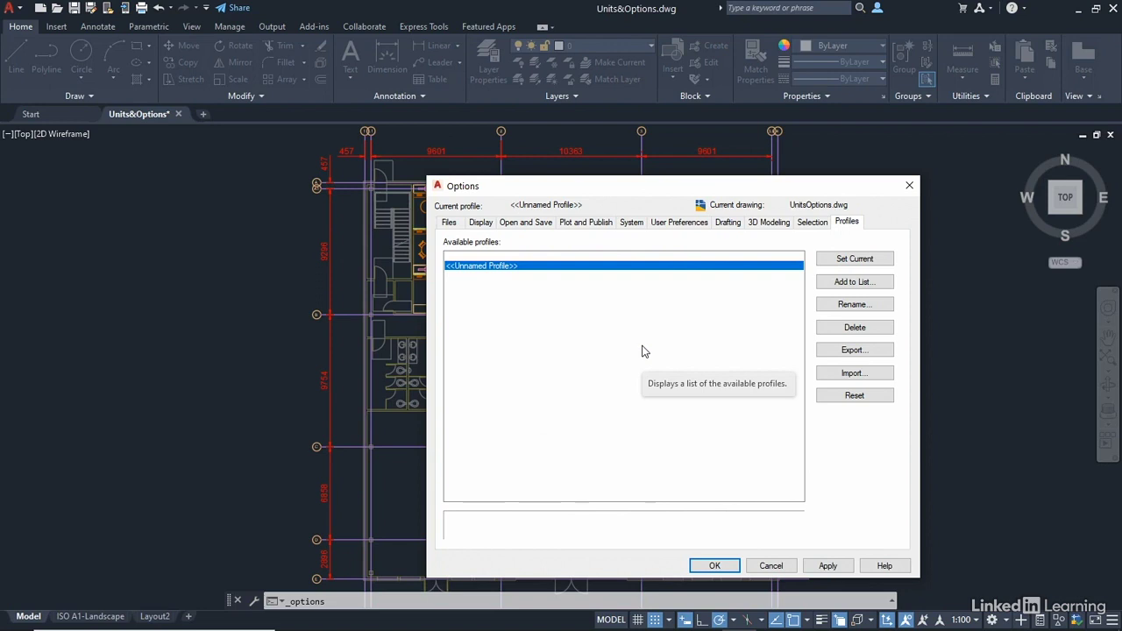
mouse_move(647, 356)
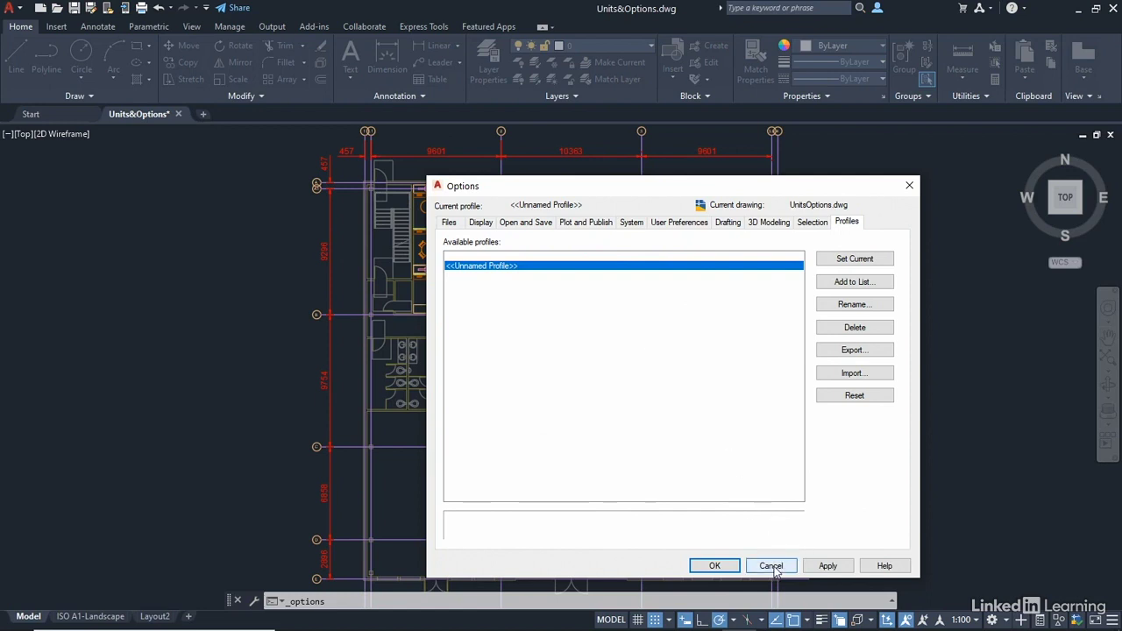
click(771, 566)
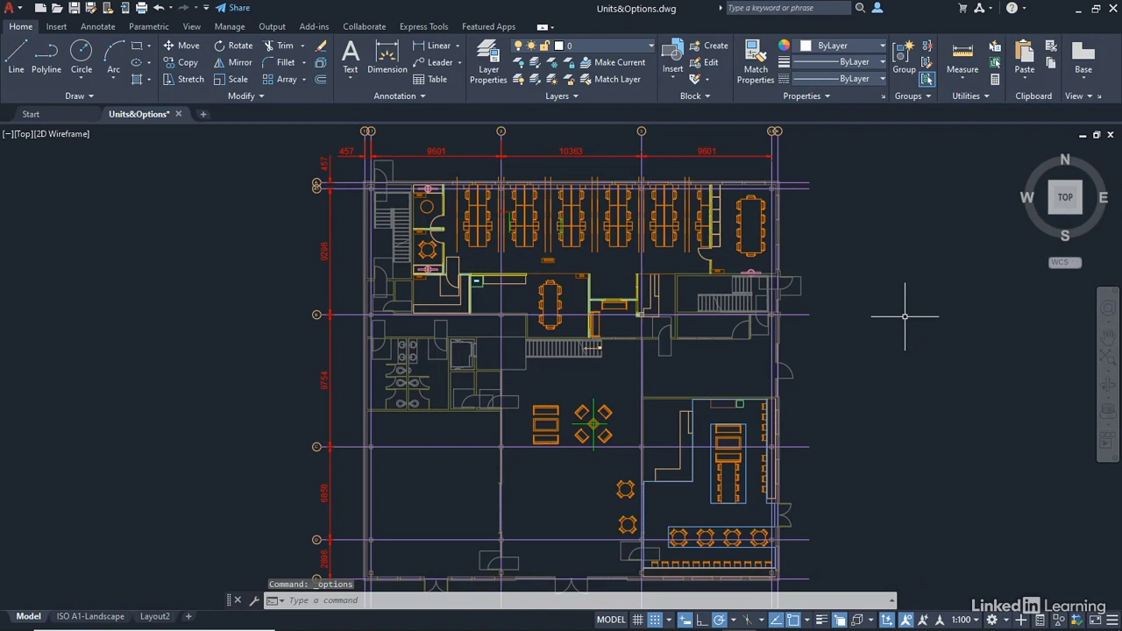